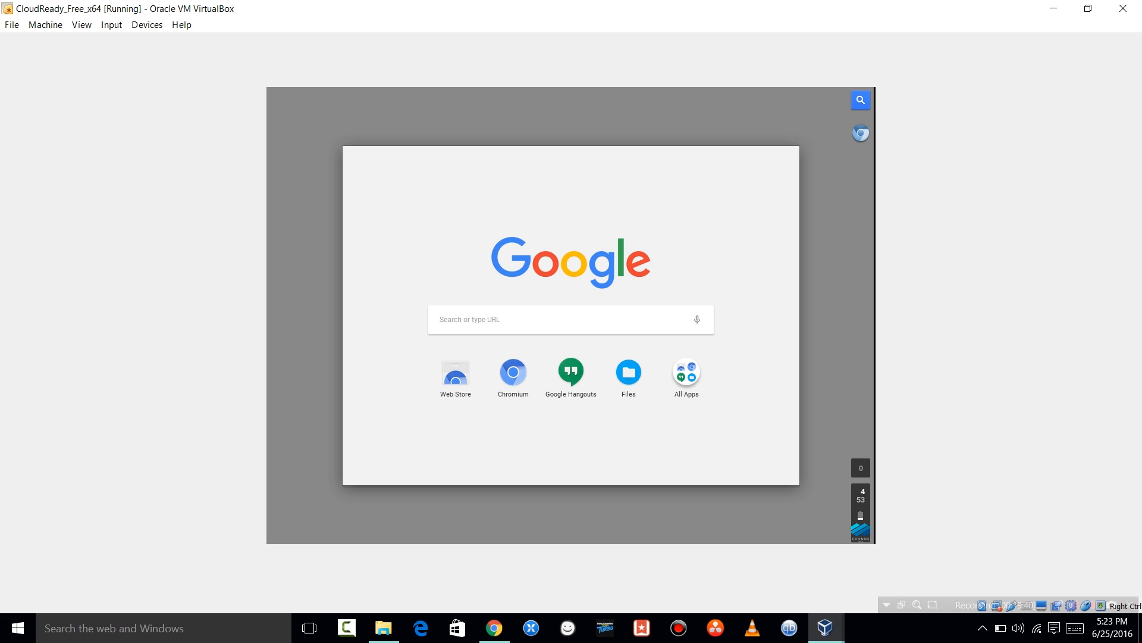
Set the teal retro-computer thumbnail as the CloudReady wallpaper, then close the picker
{"action": "left_click", "coordinate": [627, 373]}
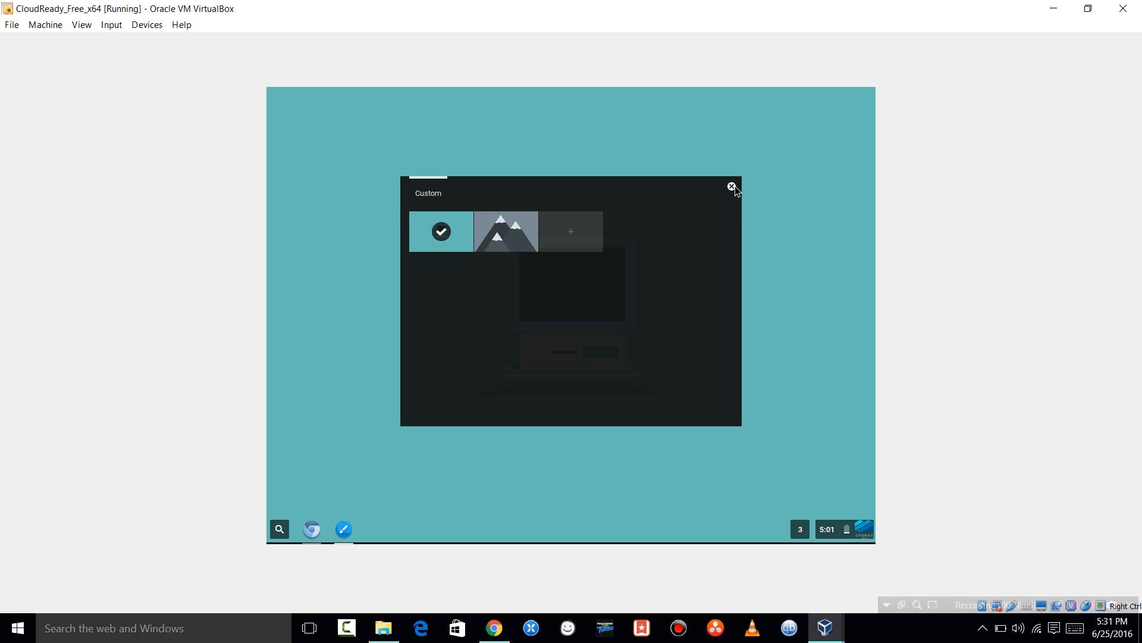
{"action": "left_click", "coordinate": [731, 187]}
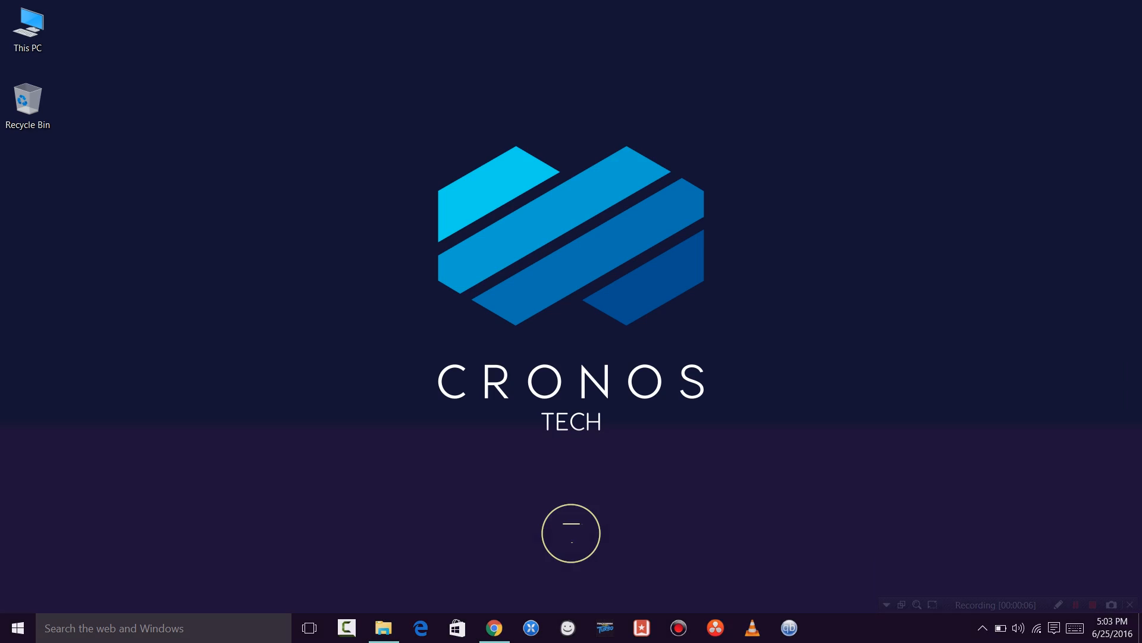
Download VirtualBox 5.0.22 for Windows hosts from virtualbox.org and dismiss the duplicate-download prompt
{"action": "left_click", "coordinate": [494, 627]}
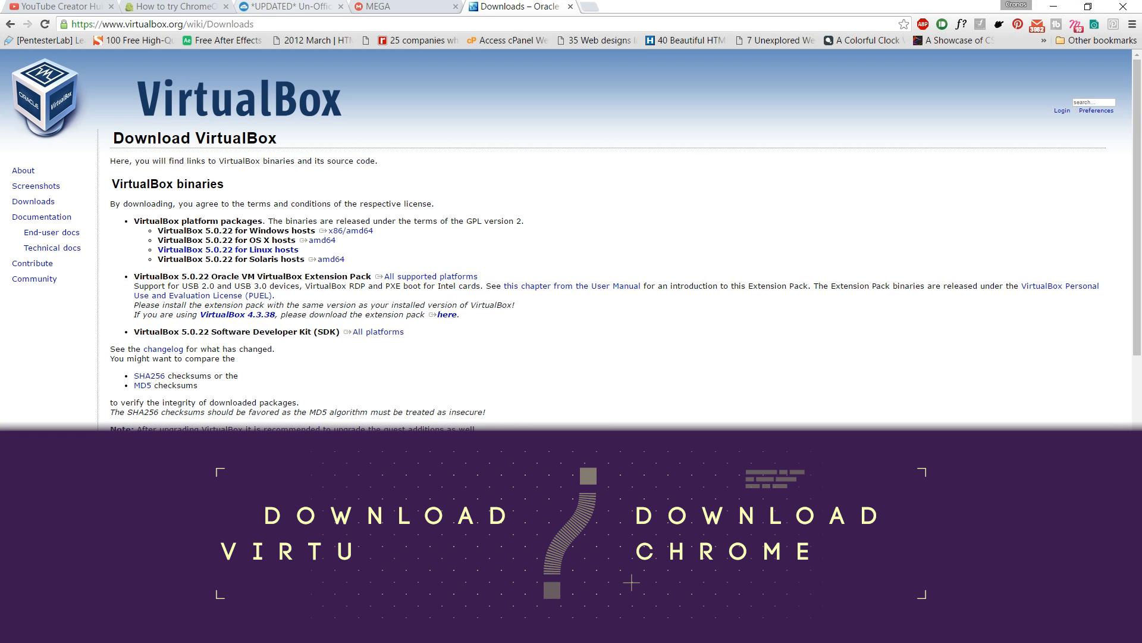
{"action": "left_click", "coordinate": [207, 6]}
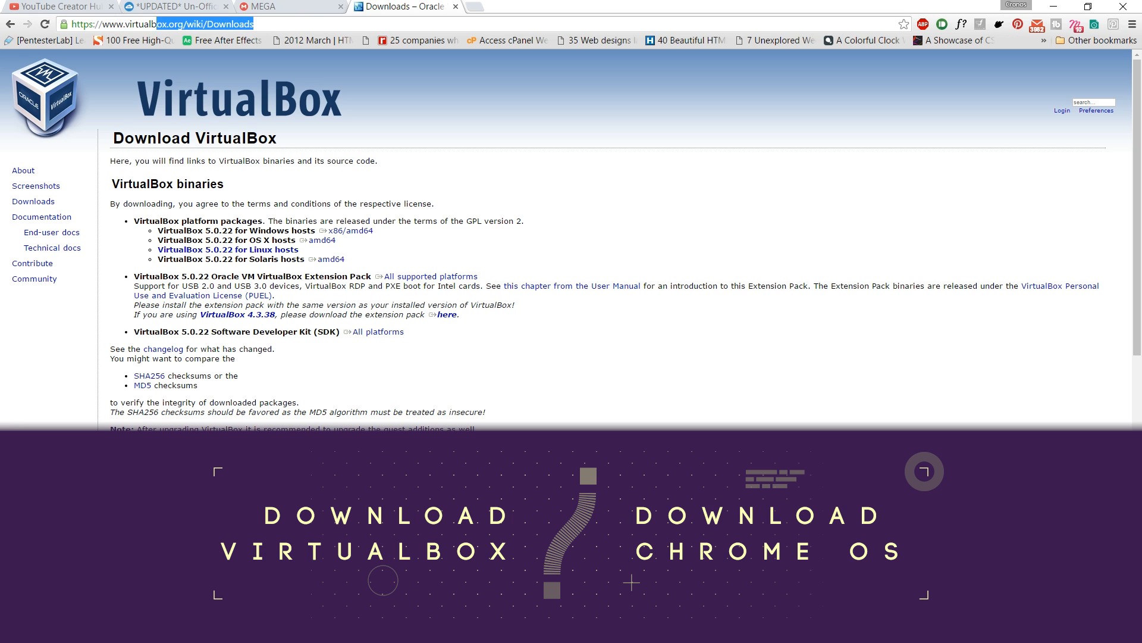
{"action": "scroll", "scroll_direction": "down", "scroll_amount": 3}
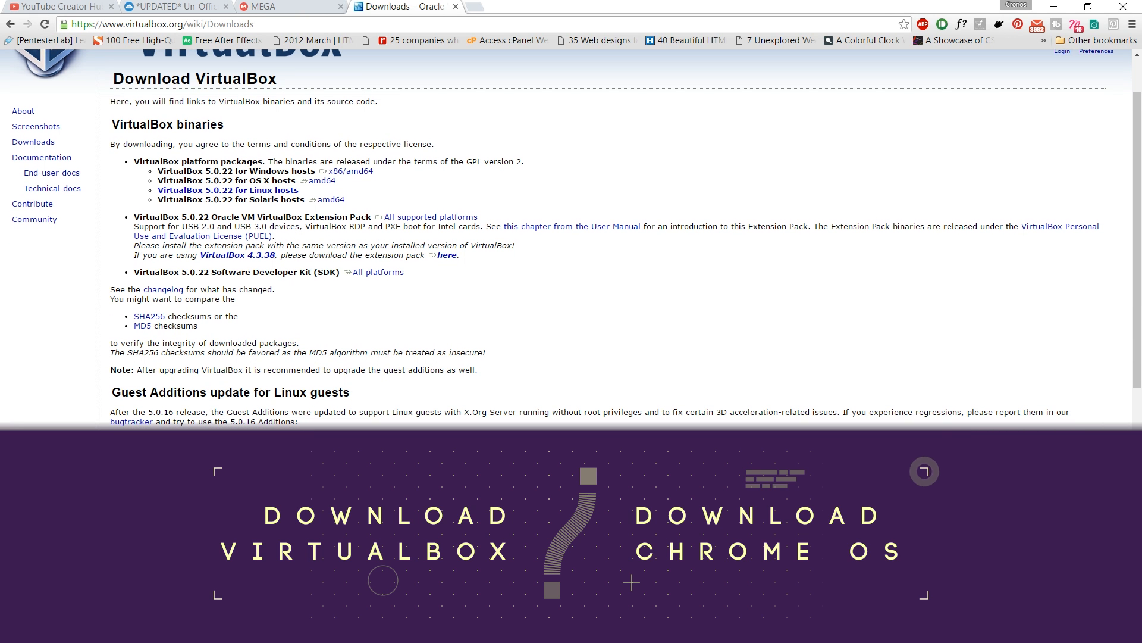
{"action": "left_click", "coordinate": [347, 170]}
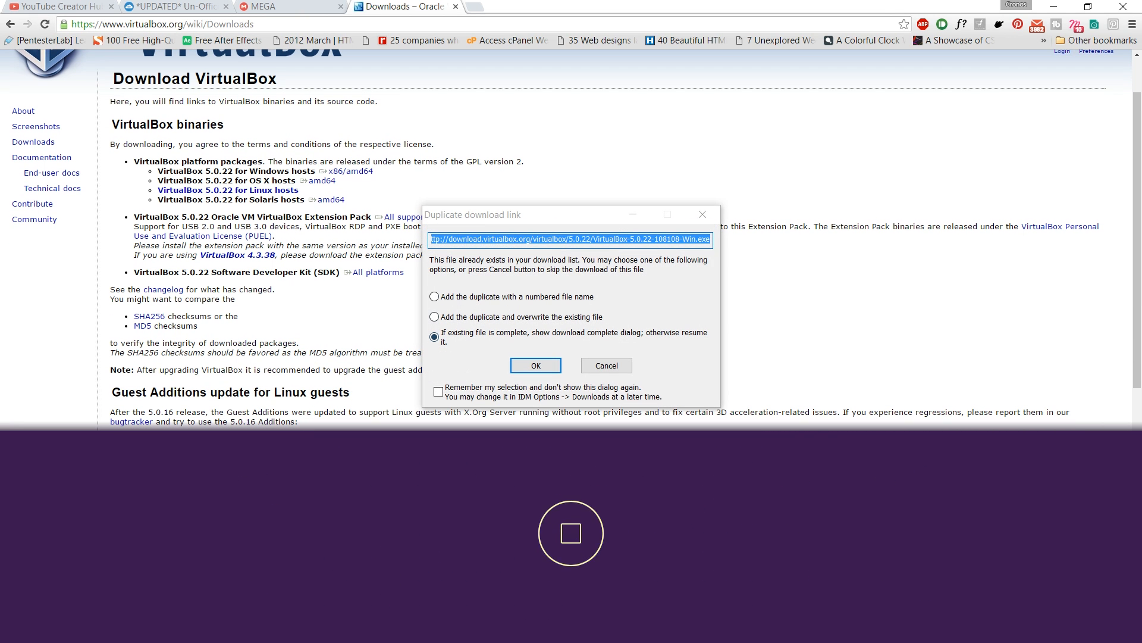
{"action": "left_click", "coordinate": [535, 365]}
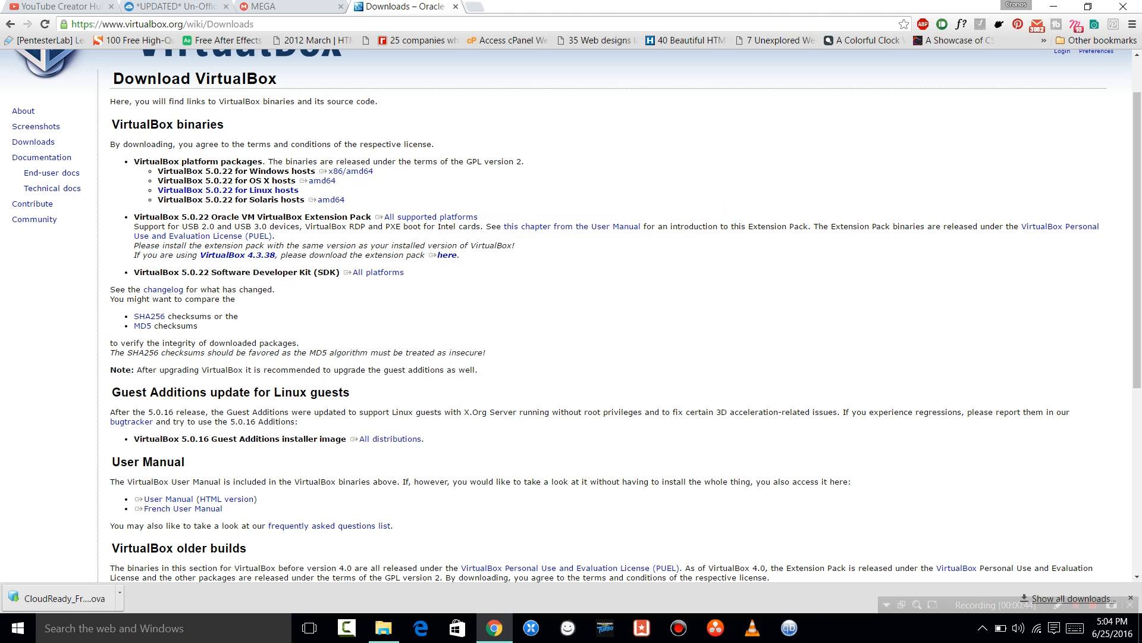
In the CloudReady VM images article, follow the 'Virtualbox' link under Updated VMs
{"action": "left_click", "coordinate": [175, 7]}
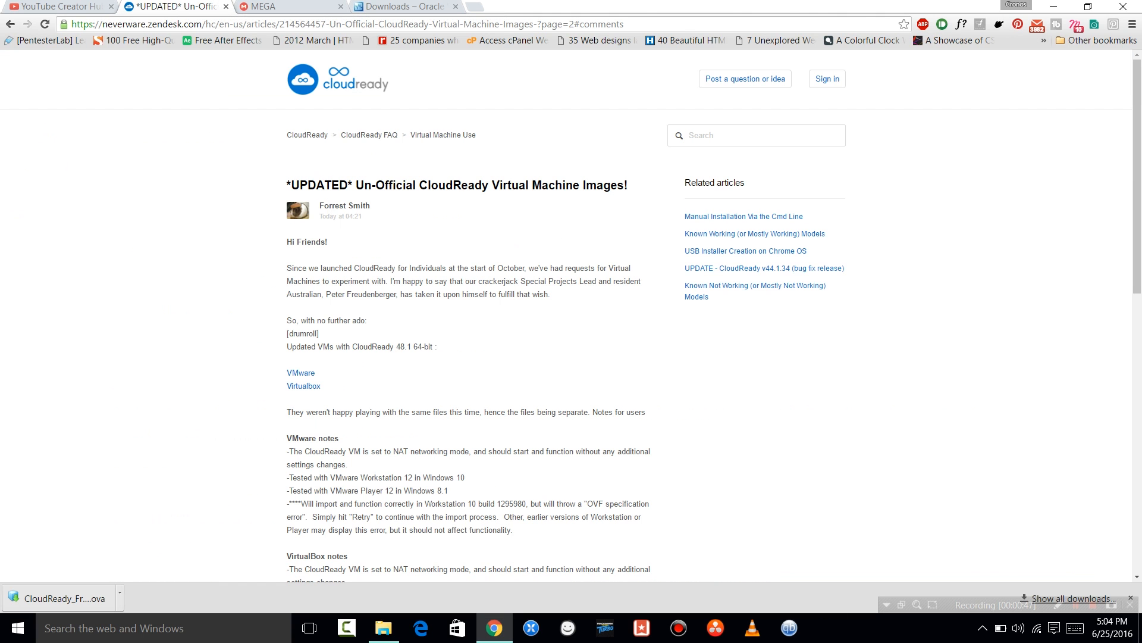
{"action": "scroll", "scroll_direction": "down", "scroll_amount": 3}
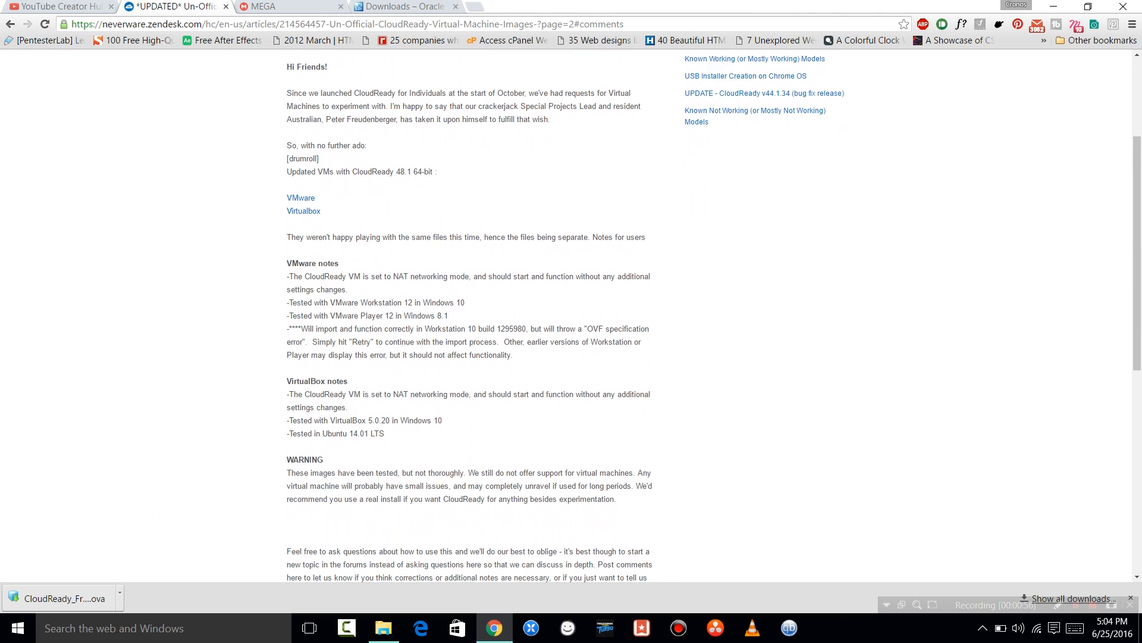
{"action": "scroll", "scroll_direction": "down", "scroll_amount": 3}
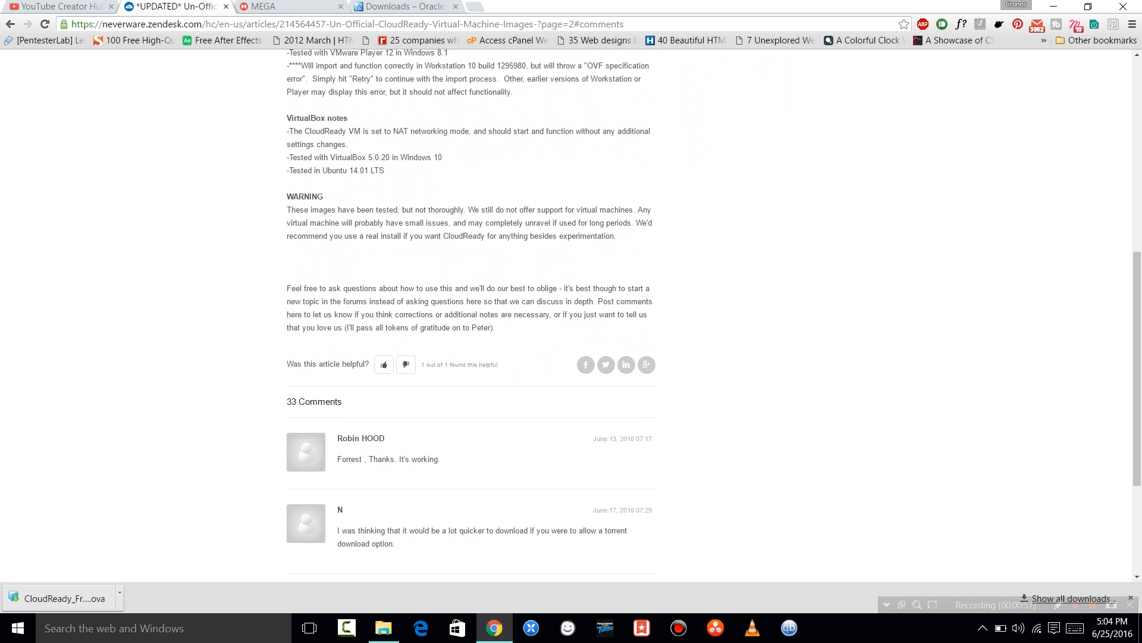
{"action": "scroll", "scroll_direction": "up", "scroll_amount": 3}
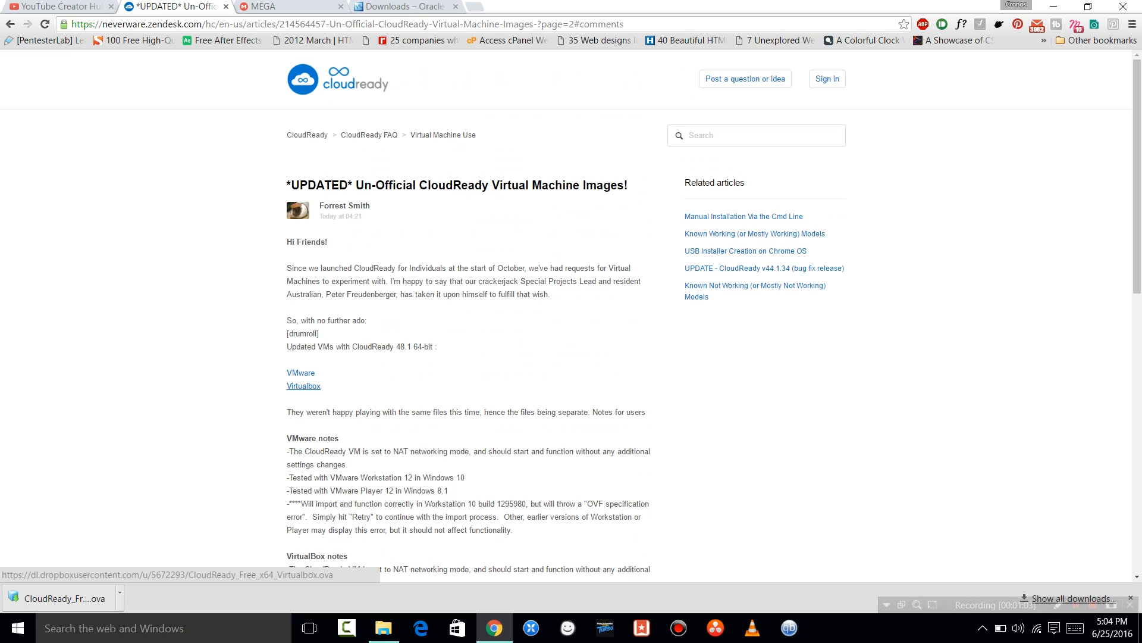
{"action": "left_click", "coordinate": [303, 385]}
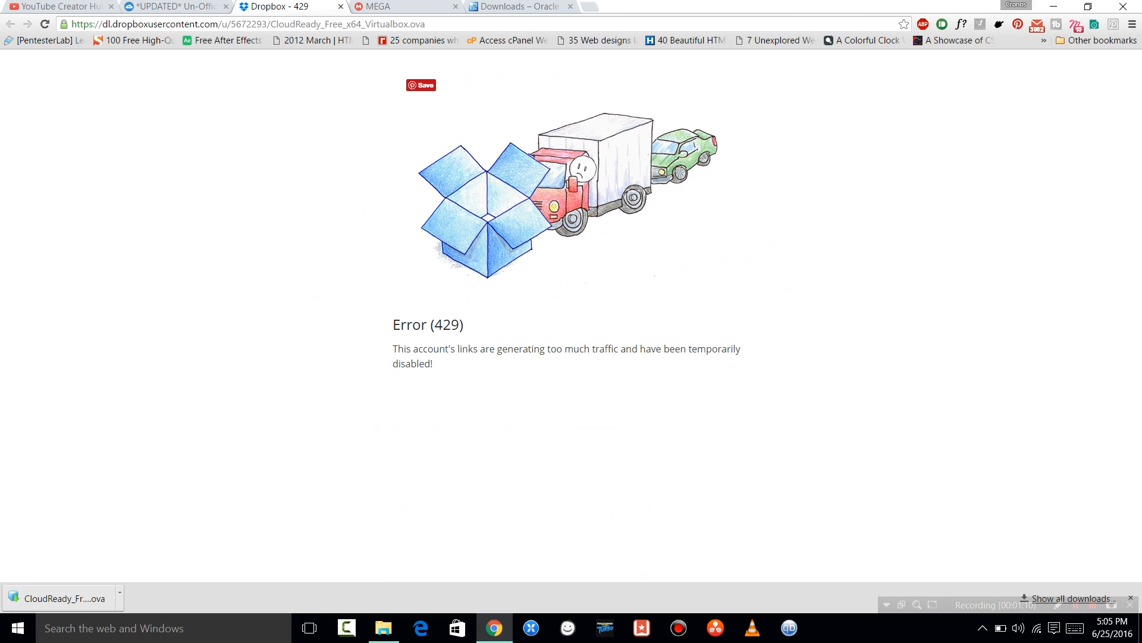
{"action": "left_click", "coordinate": [171, 7]}
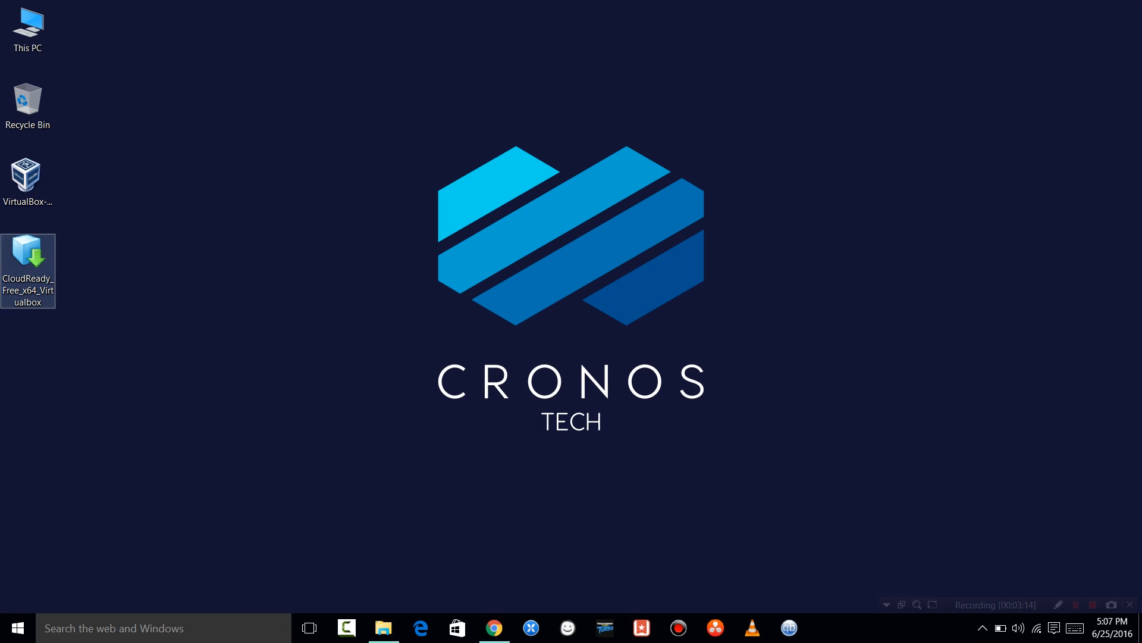
{"action": "mouse_move", "coordinate": [28, 175]}
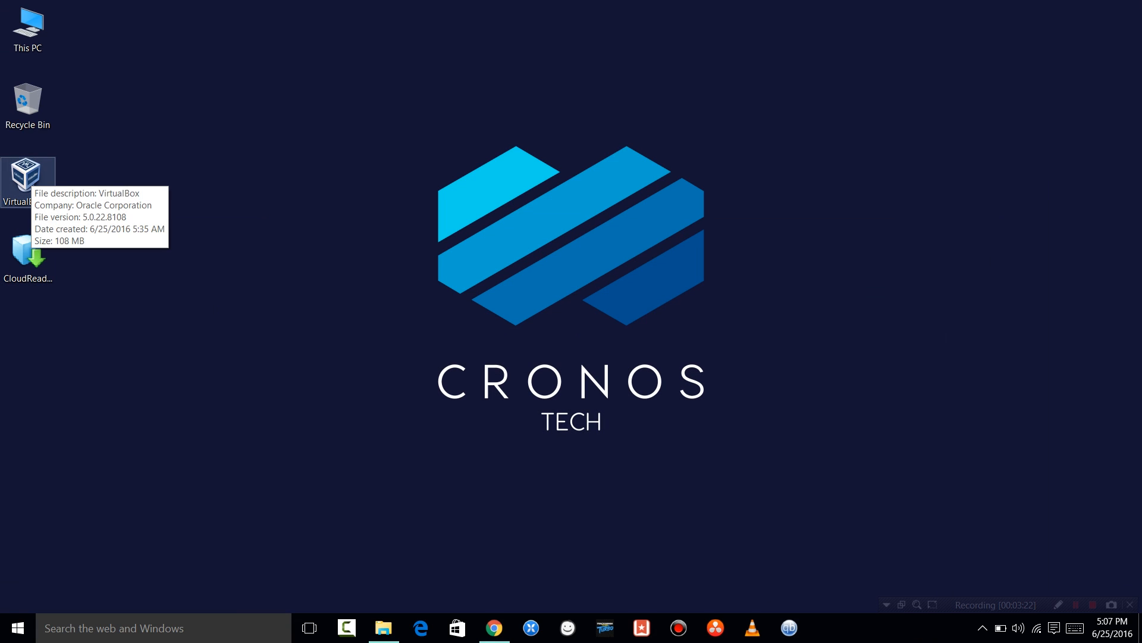
Install VirtualBox 5.0.22 with default features and shortcuts, accepting the network warning
{"action": "double_click", "coordinate": [28, 174]}
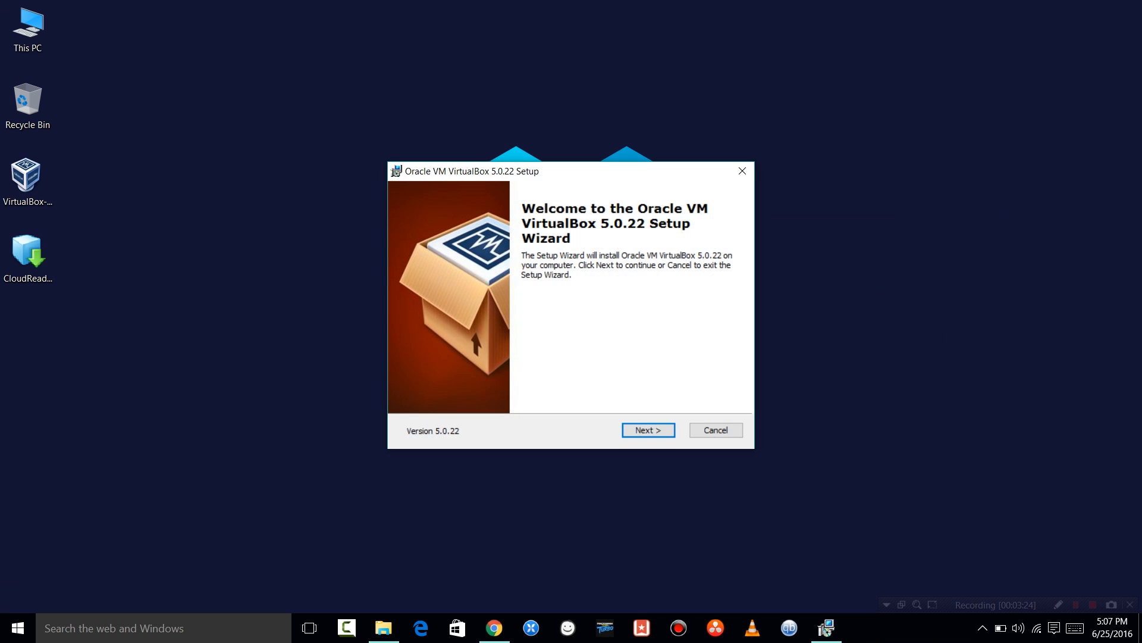
{"action": "left_click", "coordinate": [647, 429]}
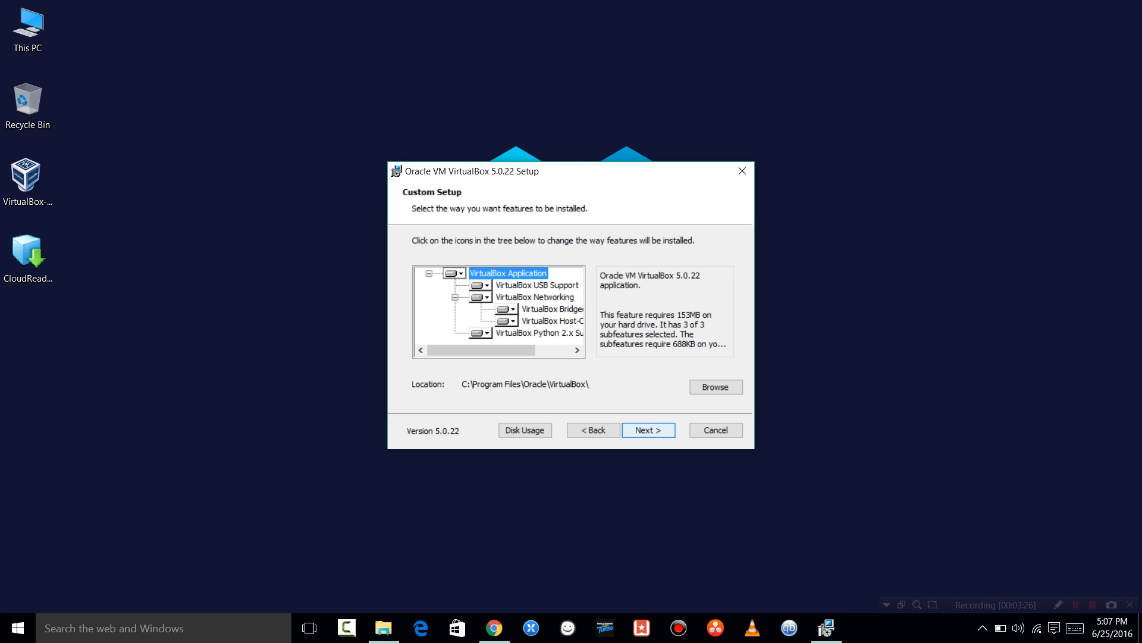
{"action": "left_click", "coordinate": [647, 429]}
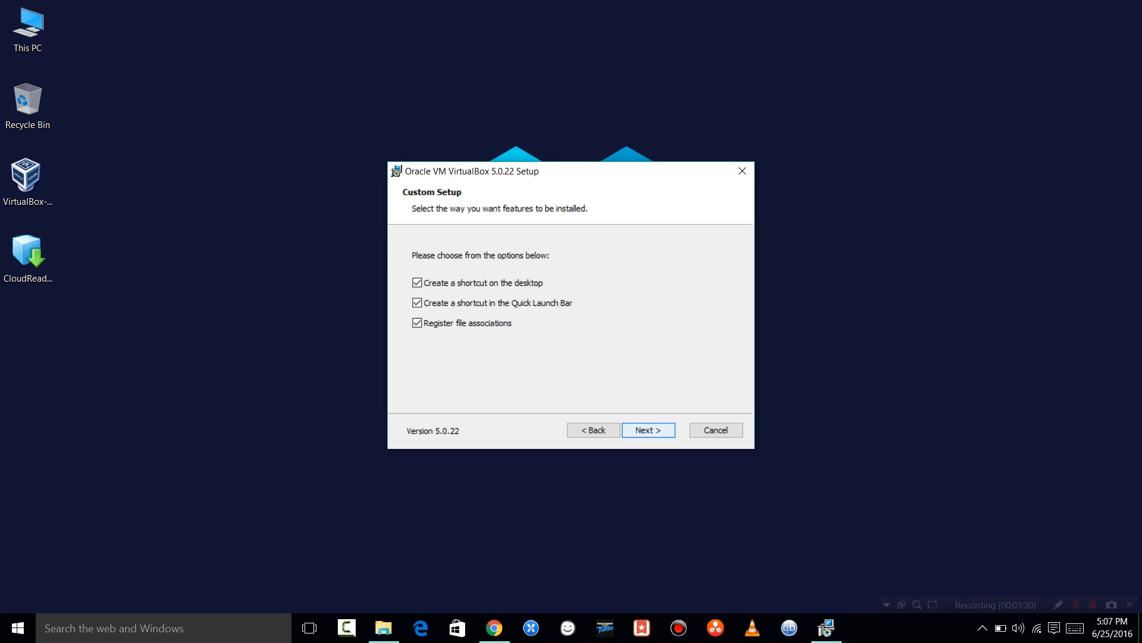
{"action": "left_click", "coordinate": [647, 429]}
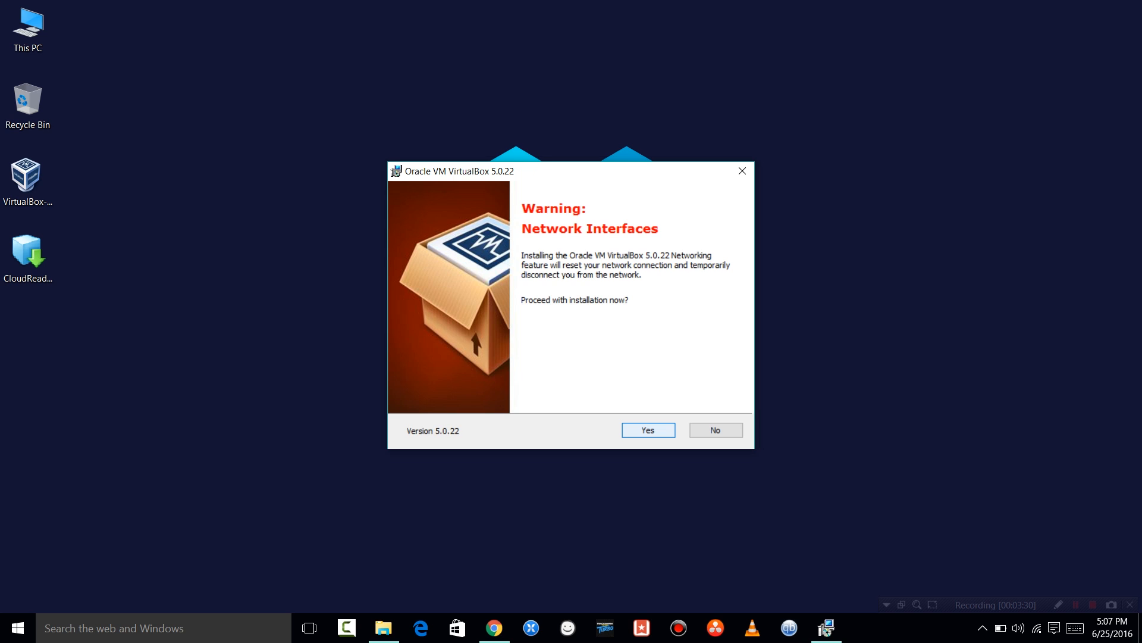
{"action": "left_click", "coordinate": [646, 429]}
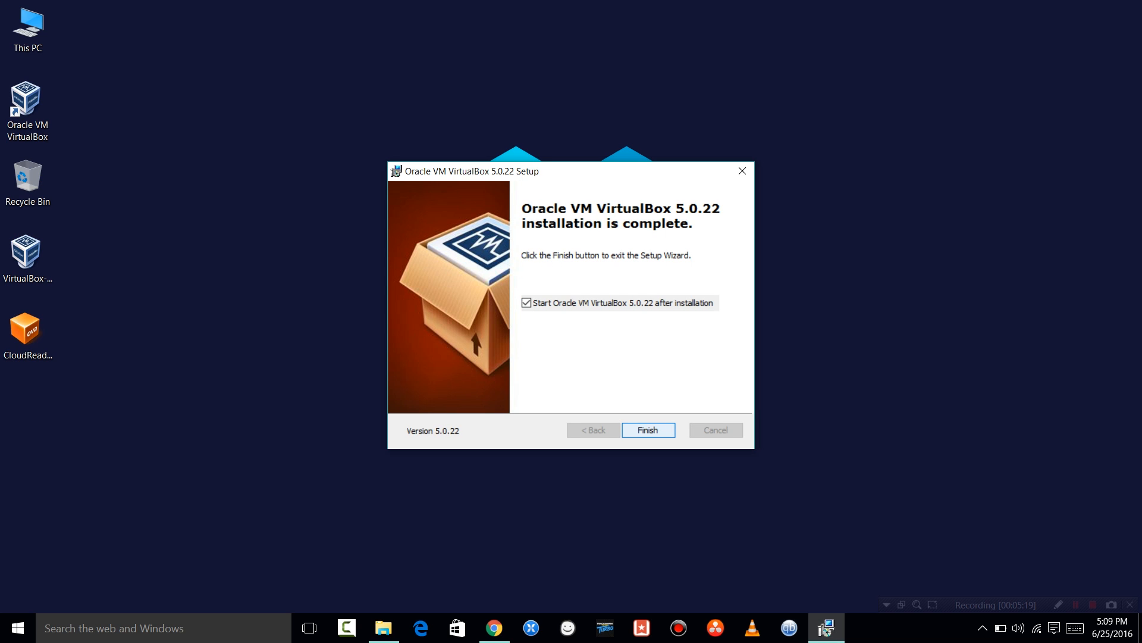
{"action": "left_click", "coordinate": [647, 429]}
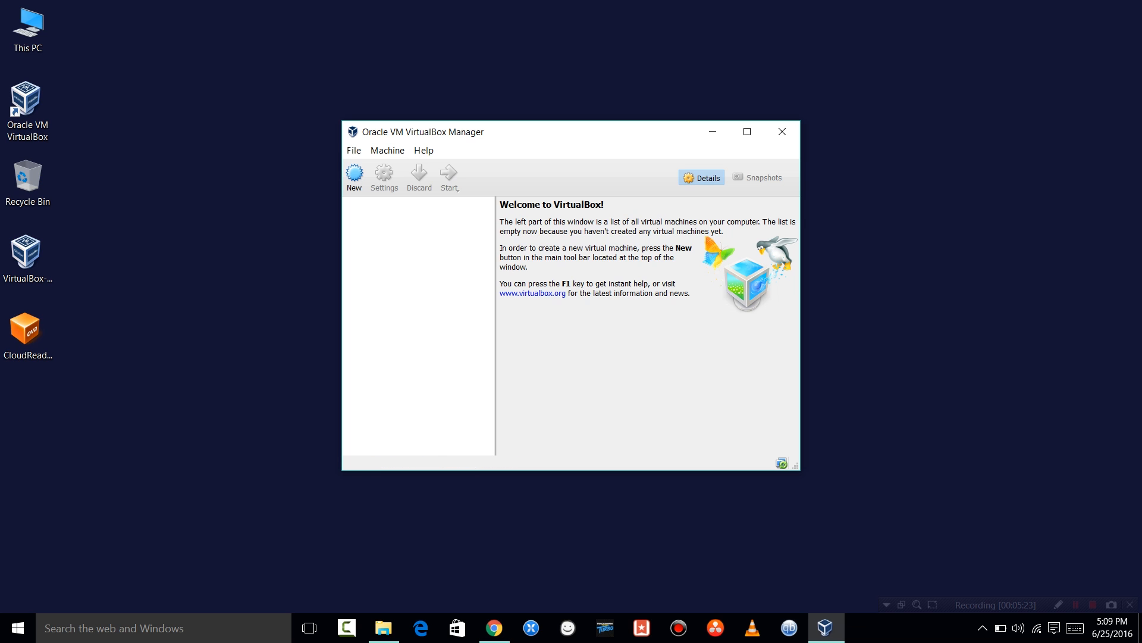
{"action": "mouse_move", "coordinate": [782, 132]}
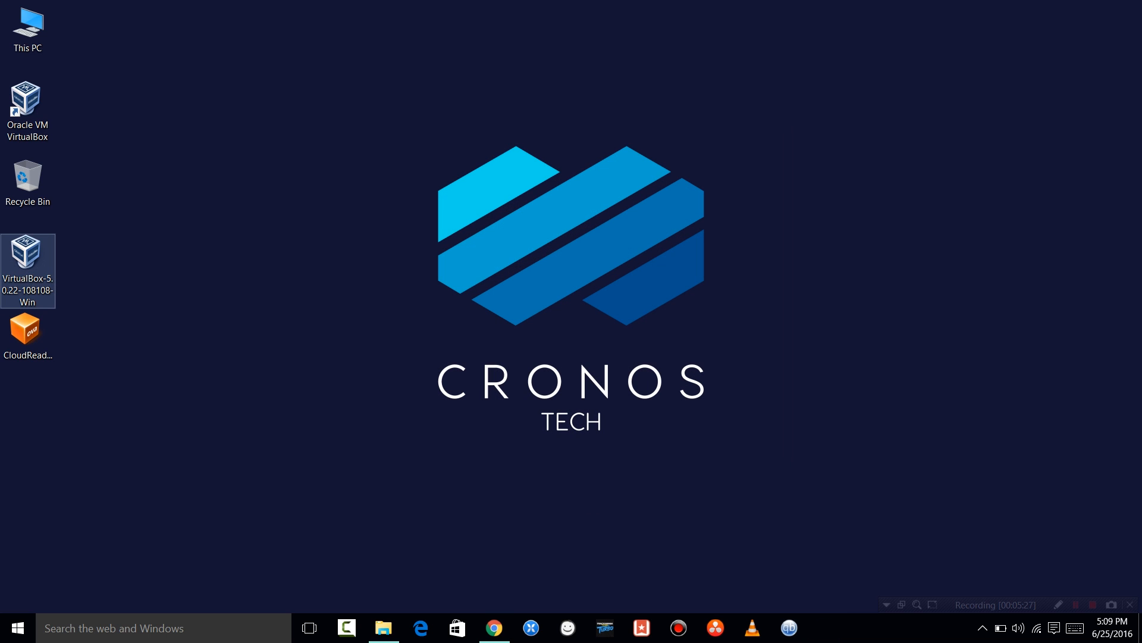
Select the CloudReady_Free_x64_Virtualbox file on the desktop
{"action": "left_click", "coordinate": [28, 332]}
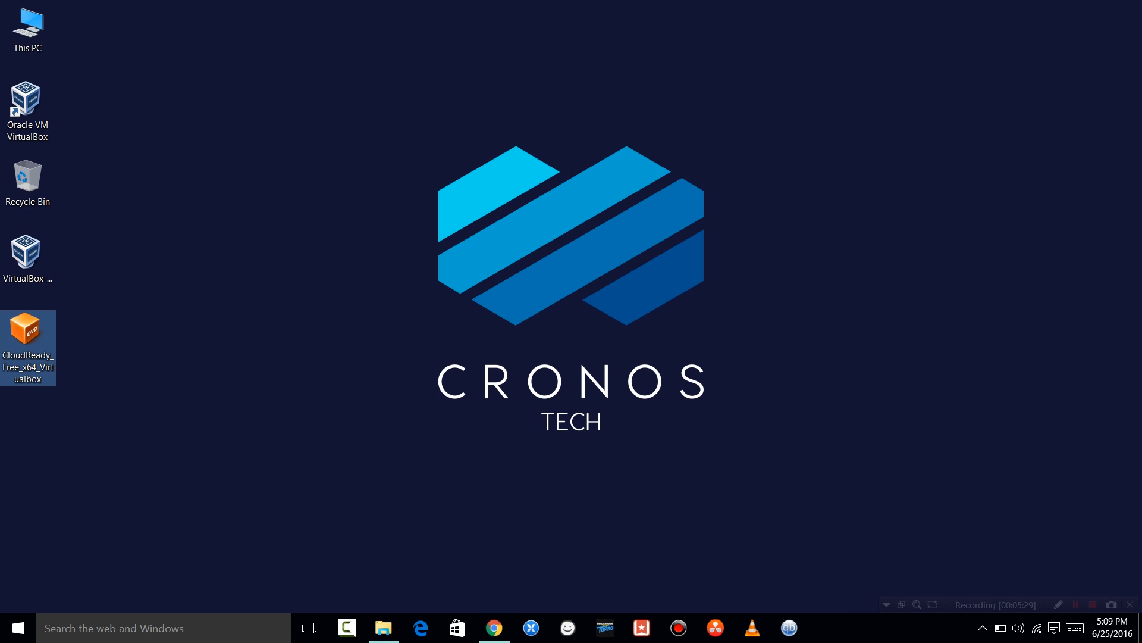
{"action": "mouse_move", "coordinate": [29, 342]}
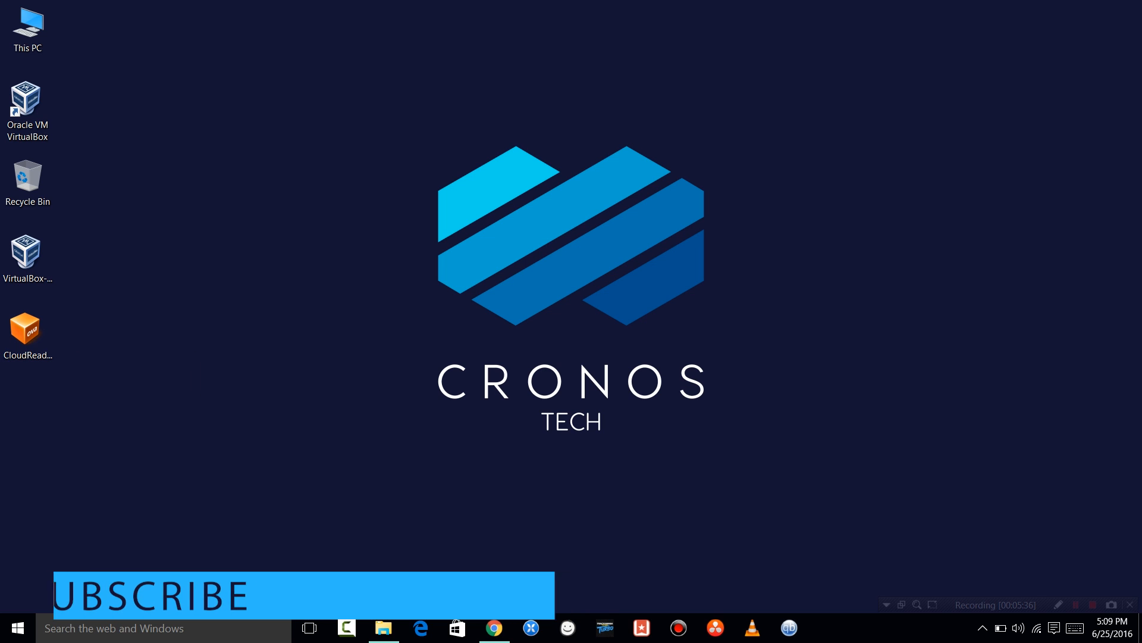
Open the CloudReady .ova in VirtualBox Manager and change its RAM from 2048 to 3060 MB
{"action": "double_click", "coordinate": [27, 328]}
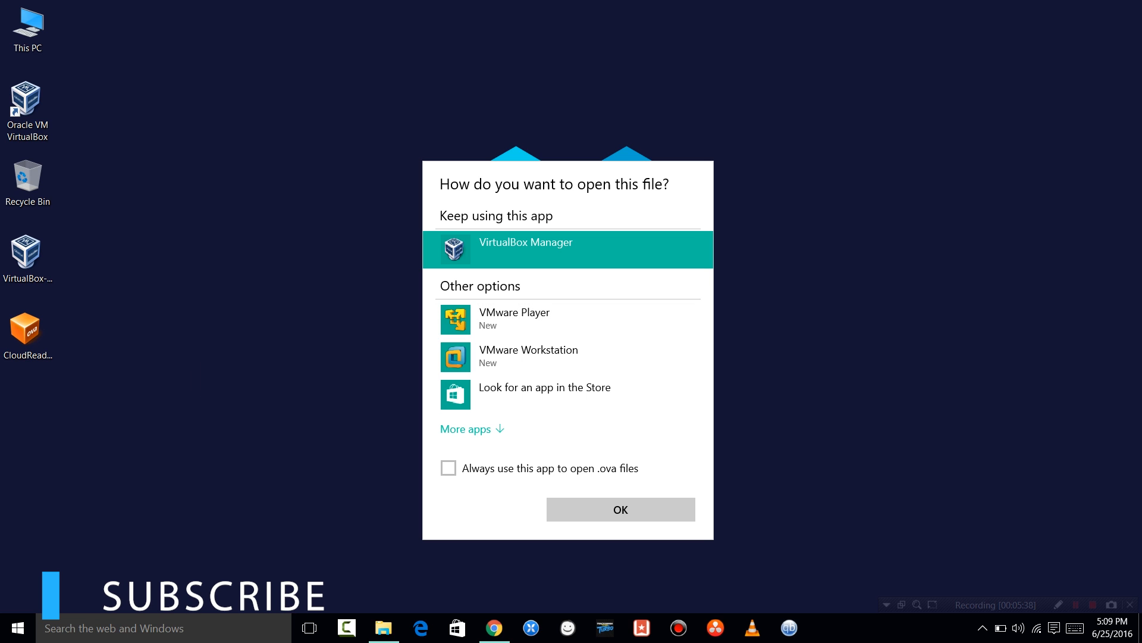
{"action": "left_click", "coordinate": [620, 508]}
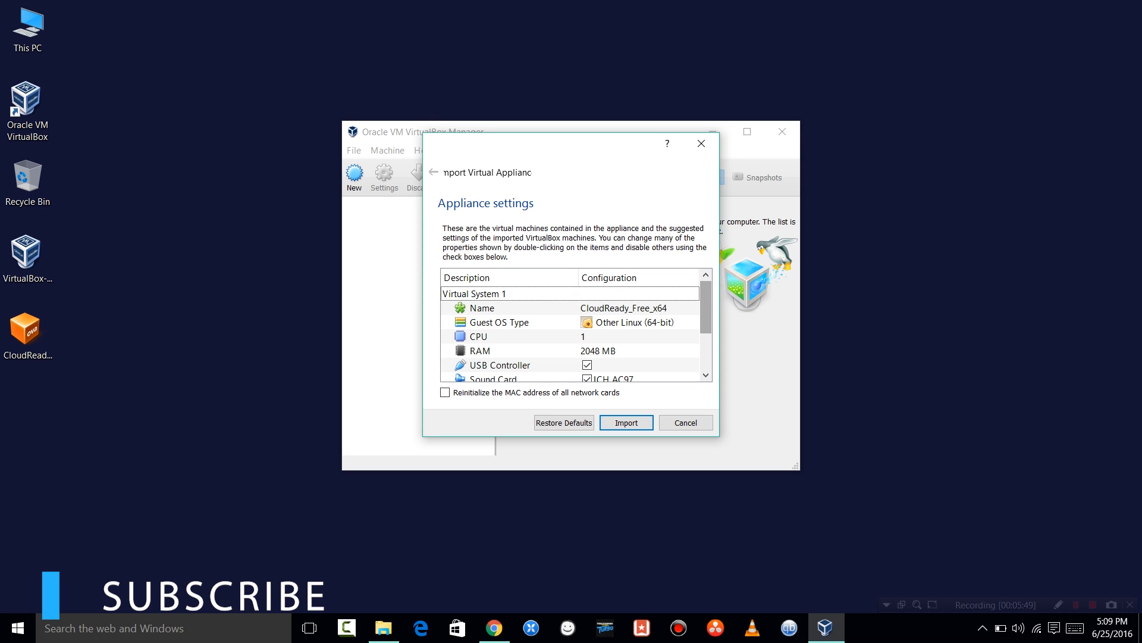
{"action": "scroll", "scroll_direction": "down", "scroll_amount": 3}
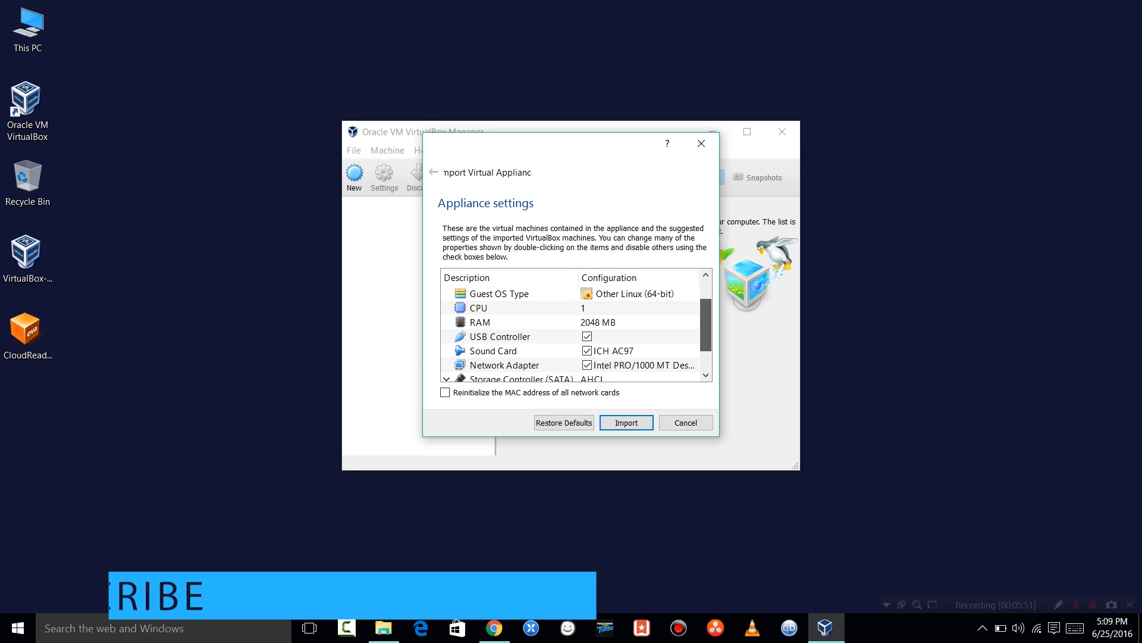
{"action": "double_click", "coordinate": [598, 322]}
{"action": "type", "text": "3060"}
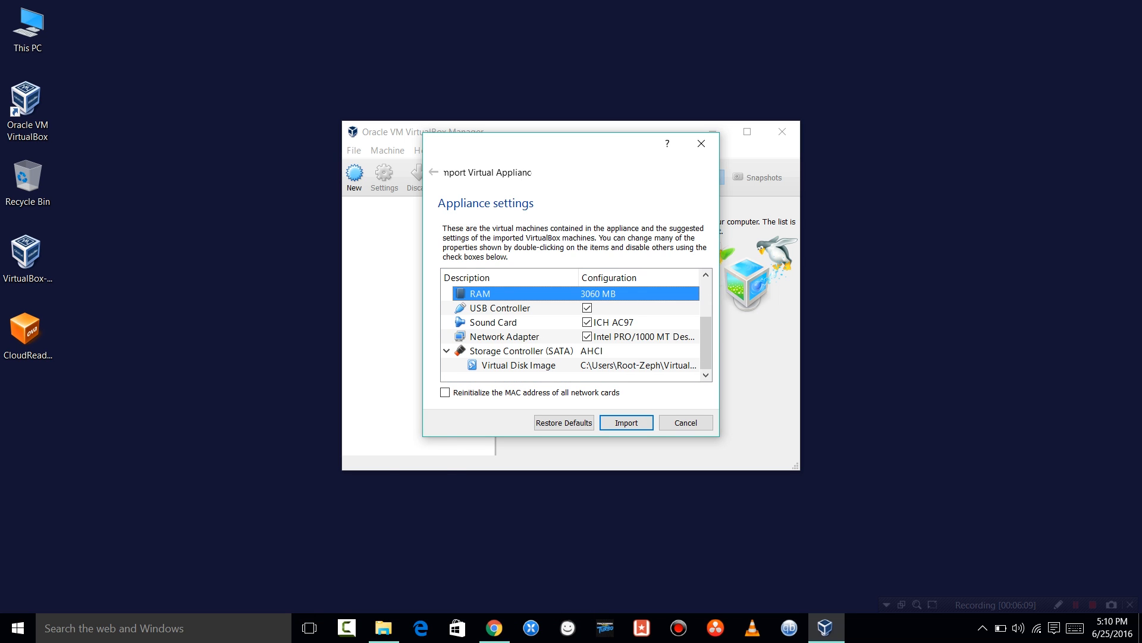
{"action": "scroll", "scroll_direction": "up", "scroll_amount": 3}
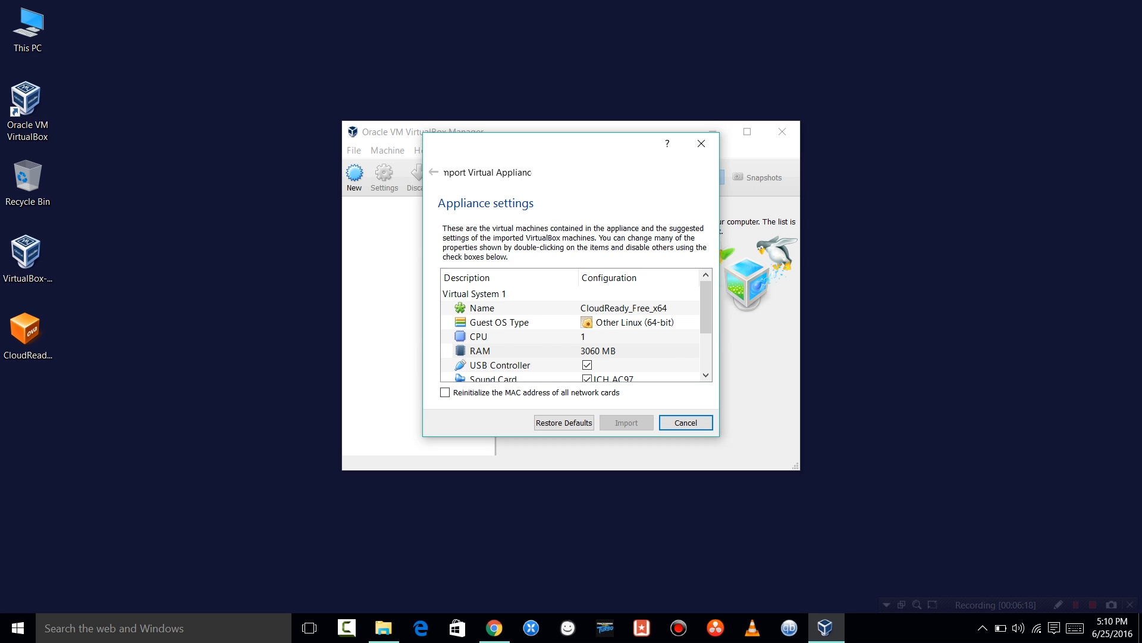
Import the CloudReady_Free_x64 appliance and start the imported machine
{"action": "left_click", "coordinate": [626, 422]}
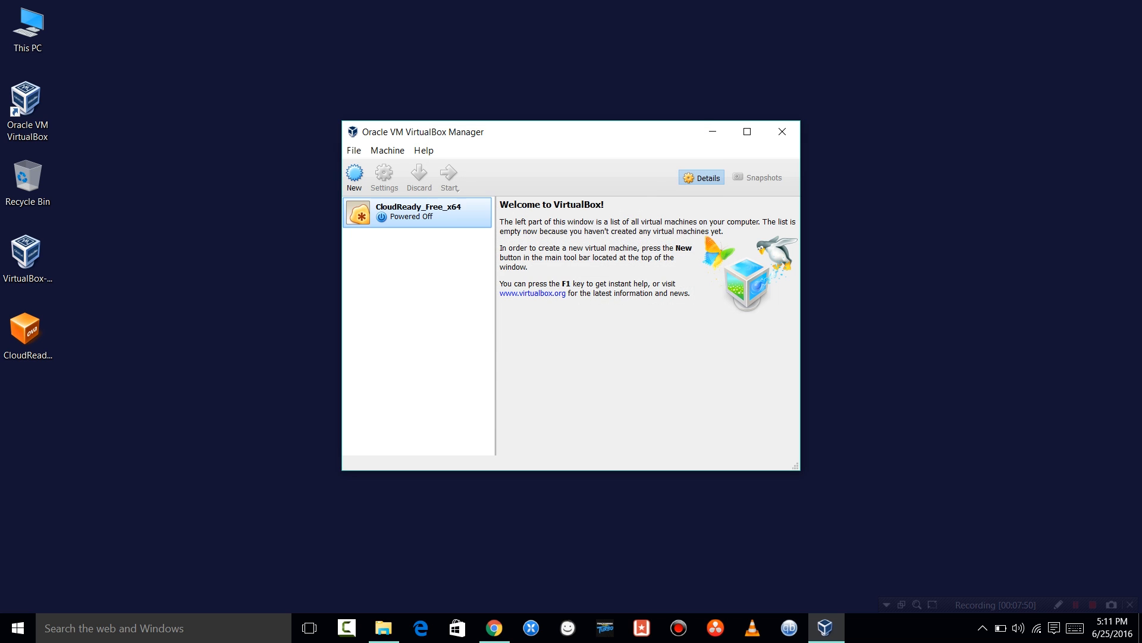
{"action": "left_click", "coordinate": [418, 211]}
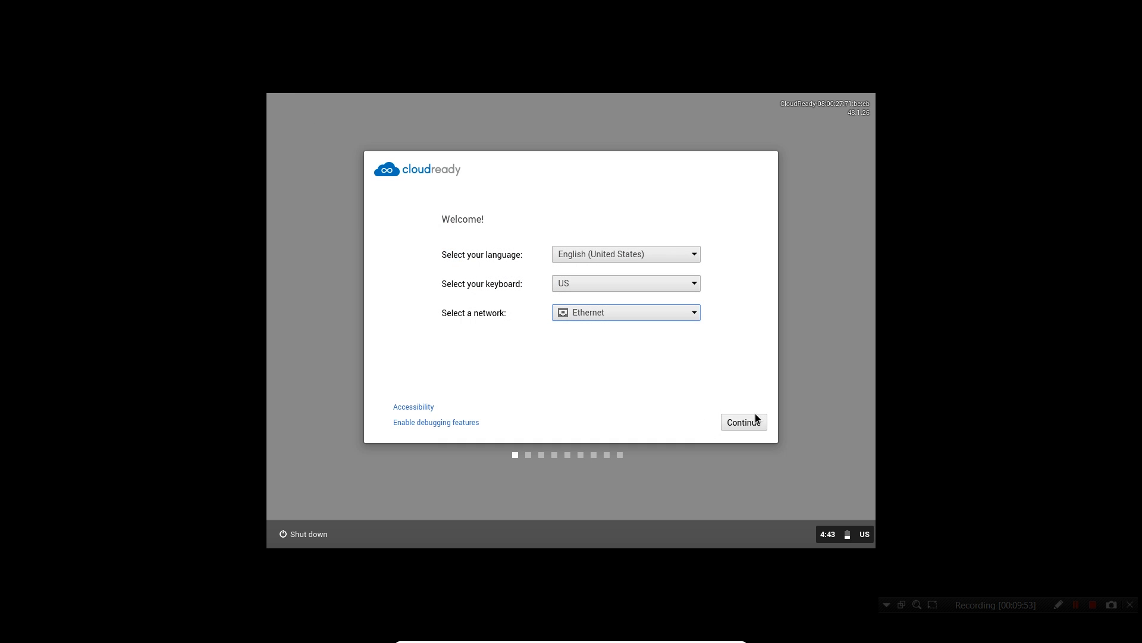
Keep English (United States), US keyboard and Ethernet on the Welcome screen and continue
{"action": "left_click", "coordinate": [744, 421]}
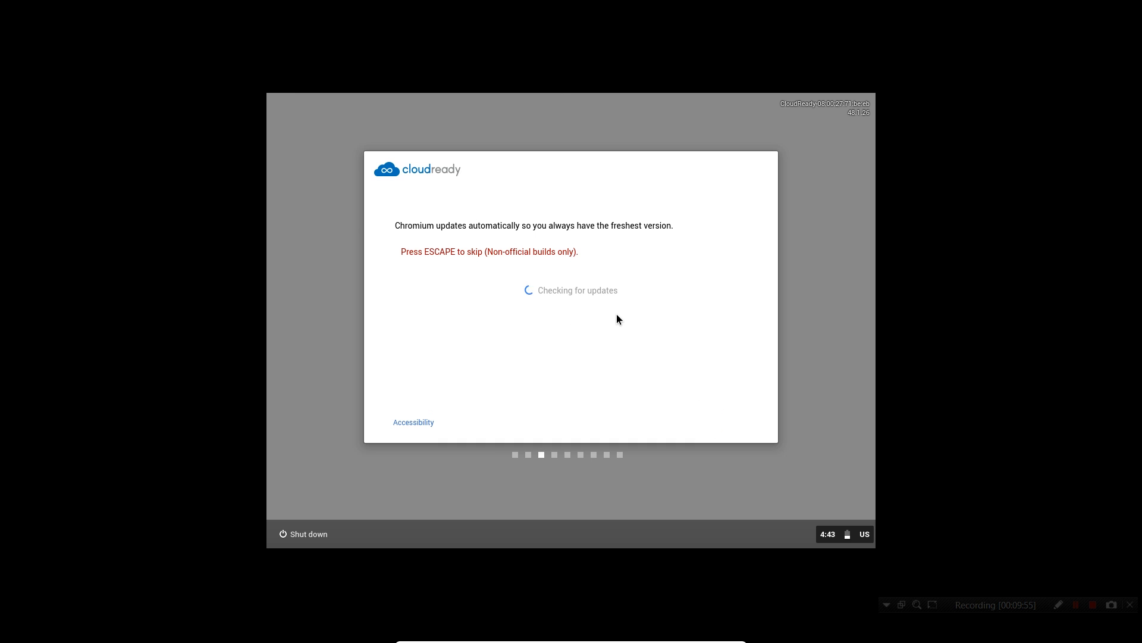
{"action": "mouse_move", "coordinate": [479, 266]}
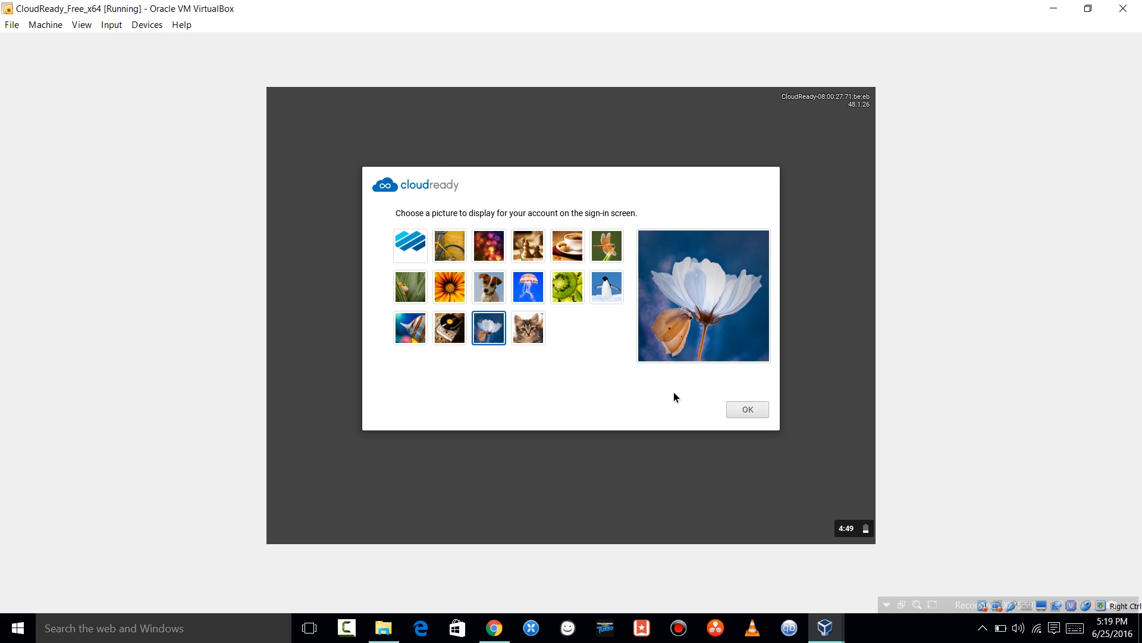
{"action": "mouse_move", "coordinate": [529, 245]}
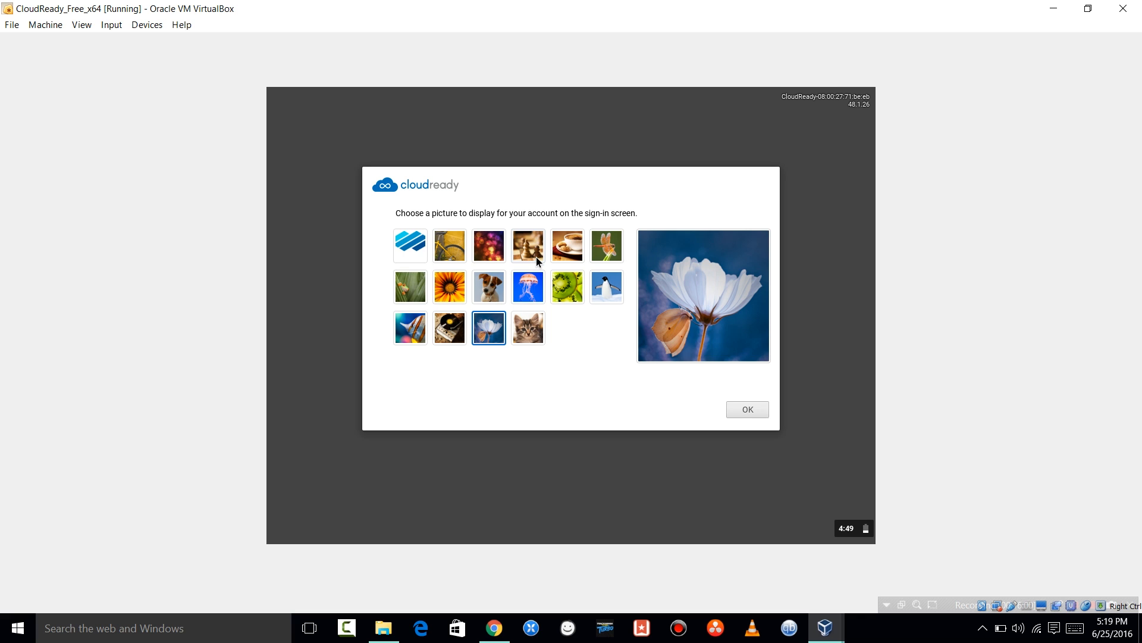
{"action": "mouse_move", "coordinate": [449, 336]}
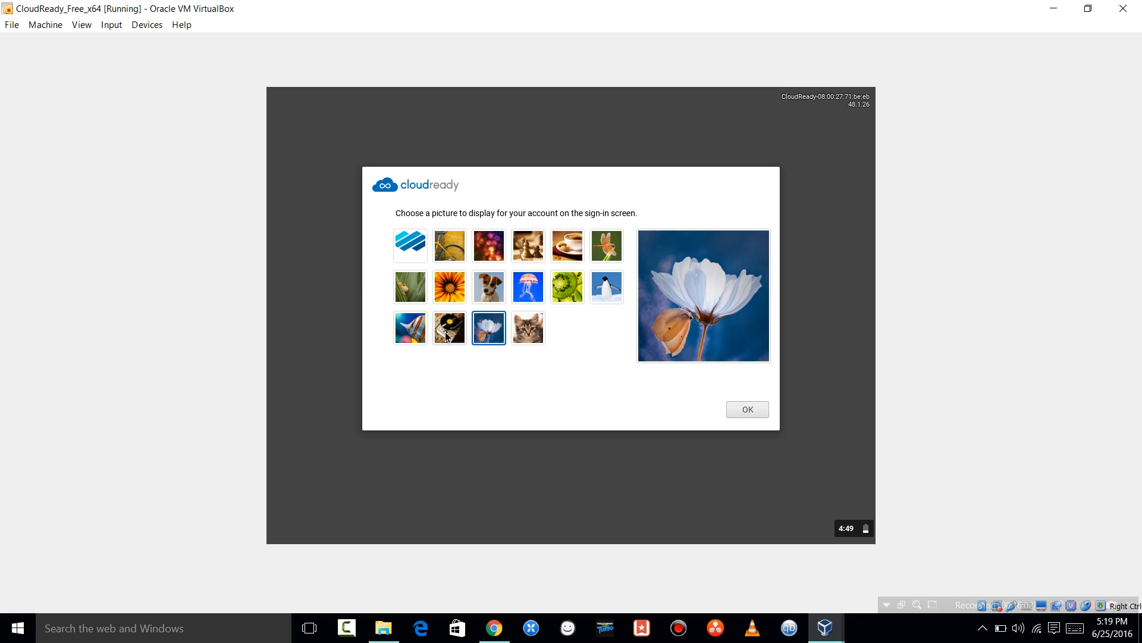
Settle on the record-player account picture after previewing the fish, and confirm with OK
{"action": "left_click", "coordinate": [450, 327]}
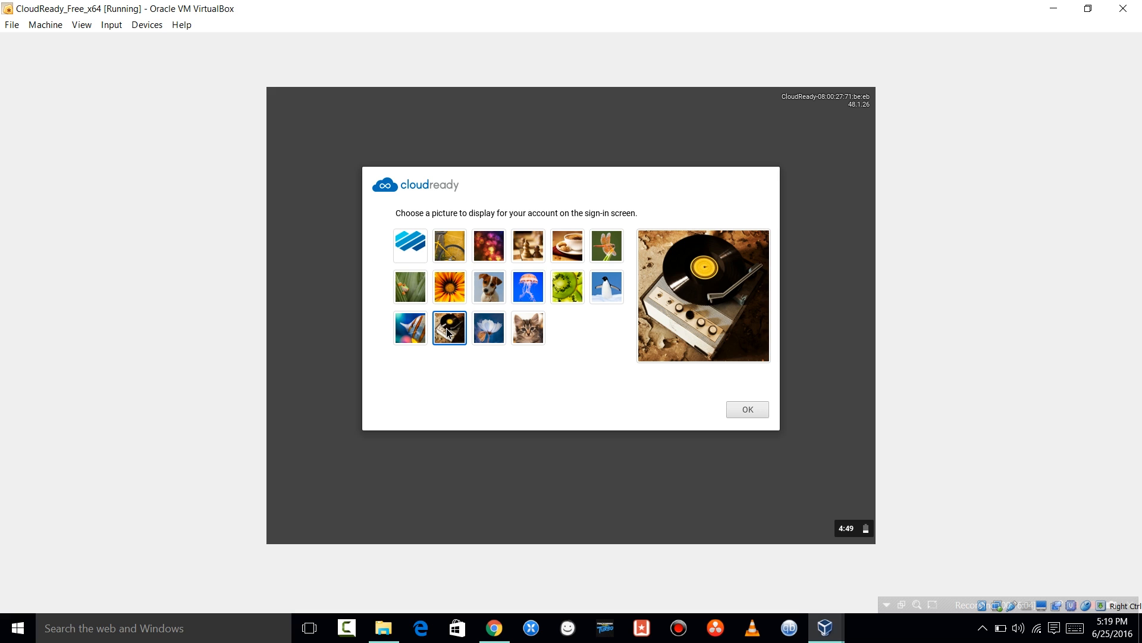
{"action": "left_click", "coordinate": [410, 328]}
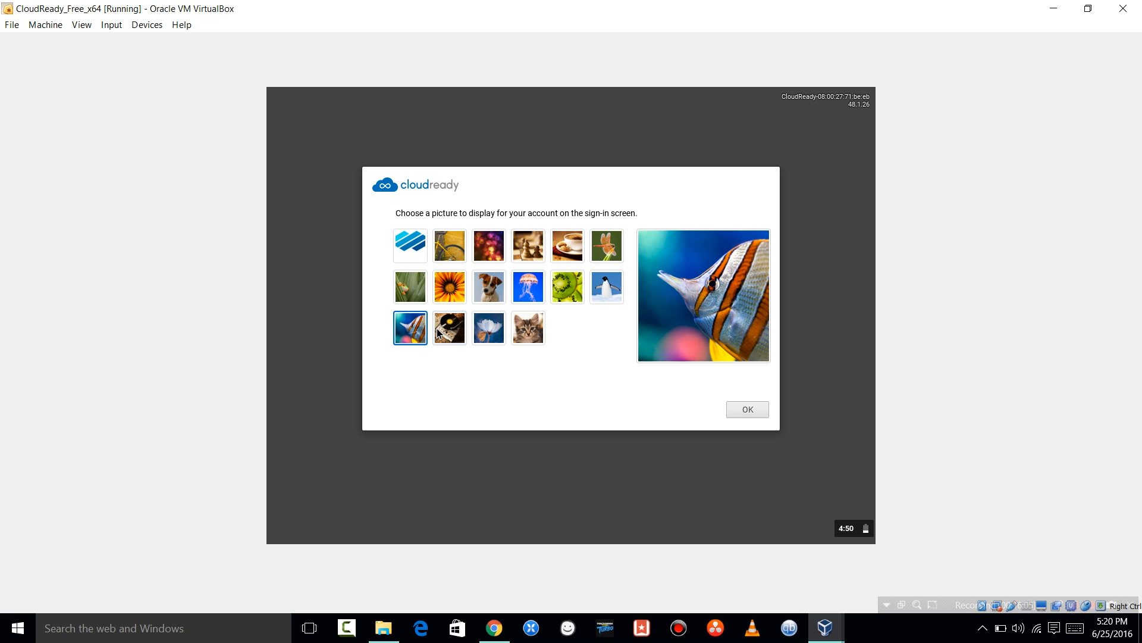
{"action": "left_click", "coordinate": [450, 328]}
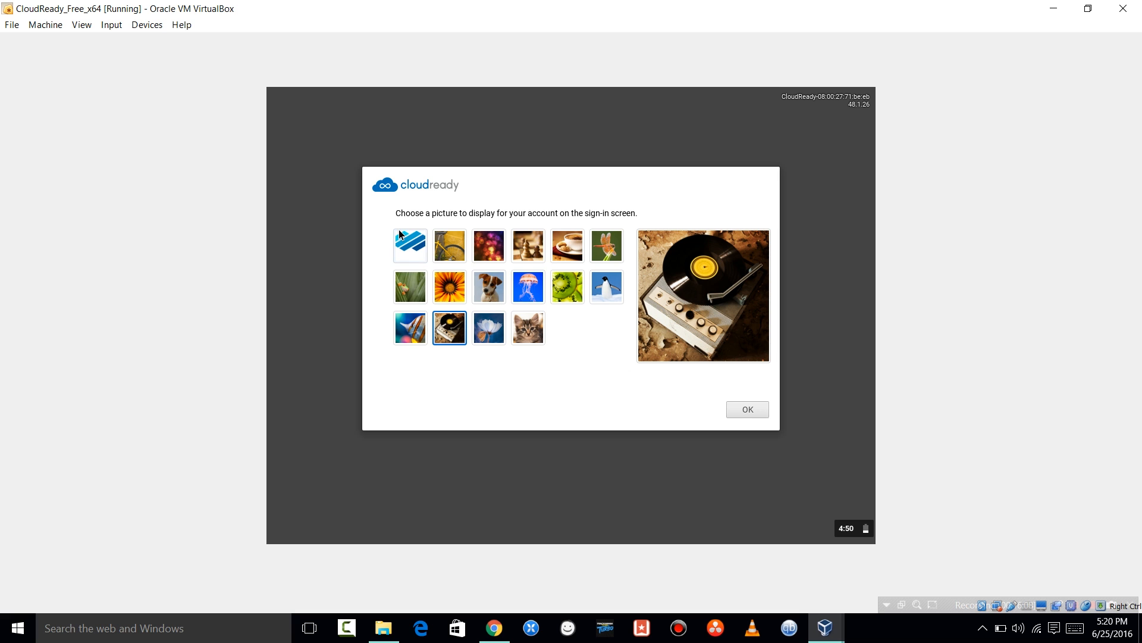
{"action": "left_click", "coordinate": [746, 409]}
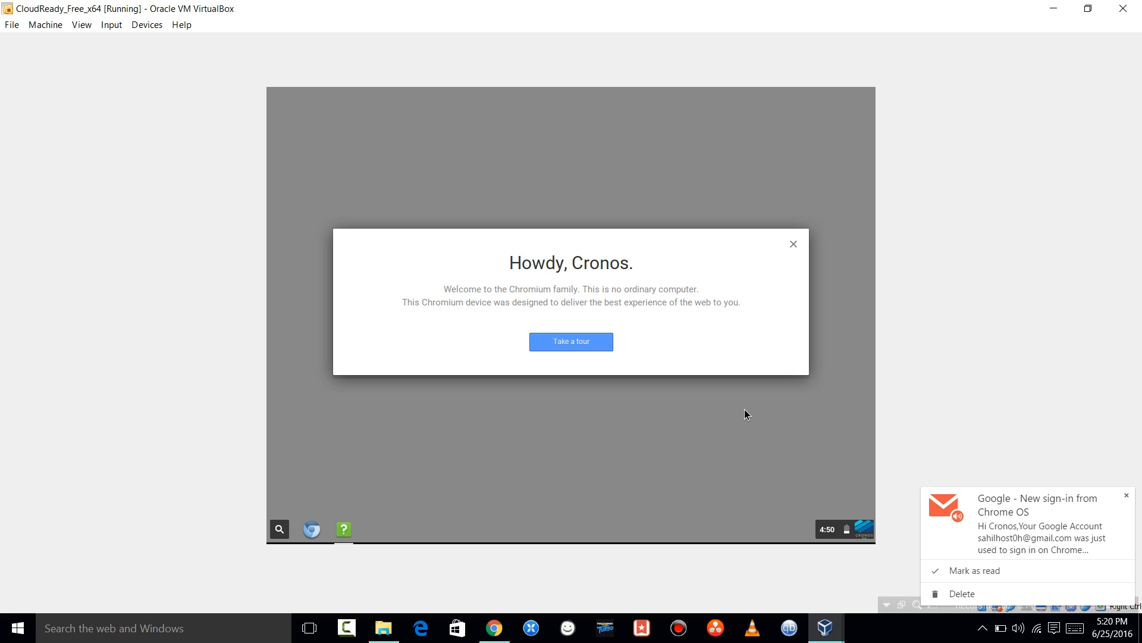
{"action": "mouse_move", "coordinate": [575, 315]}
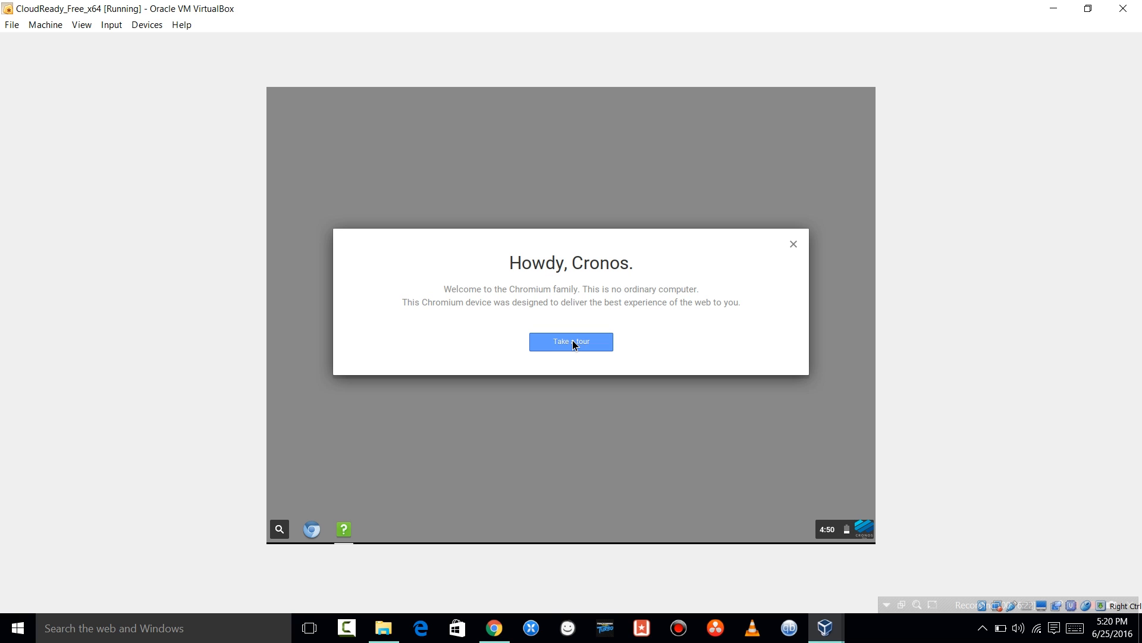
Choose Take a tour in the CloudReady welcome dialog
{"action": "left_click", "coordinate": [571, 341]}
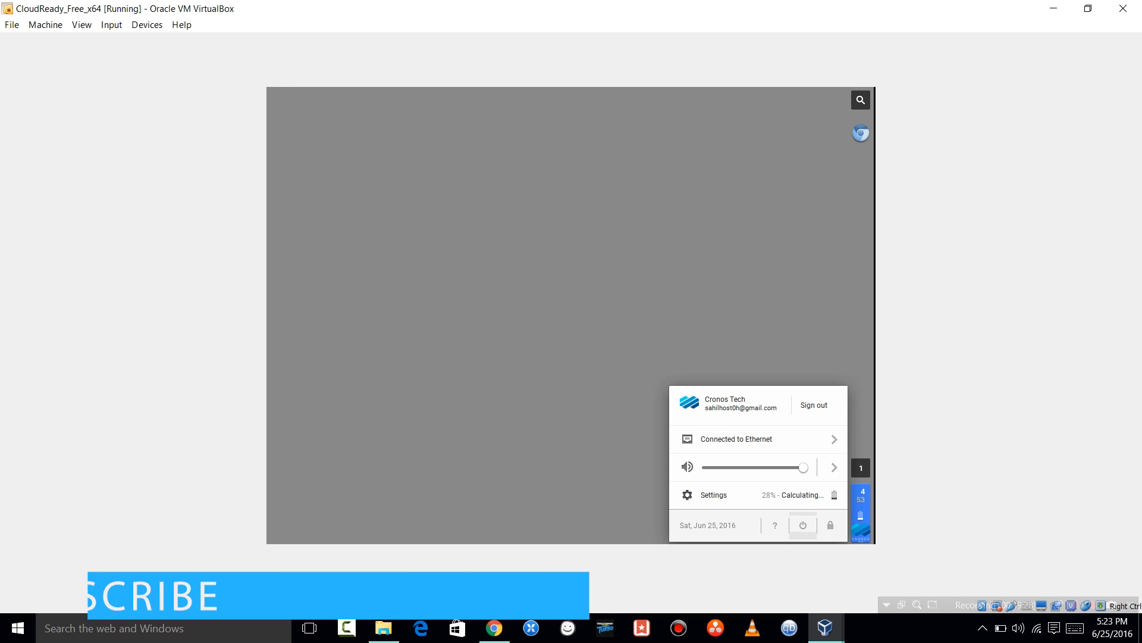
{"action": "mouse_move", "coordinate": [830, 526]}
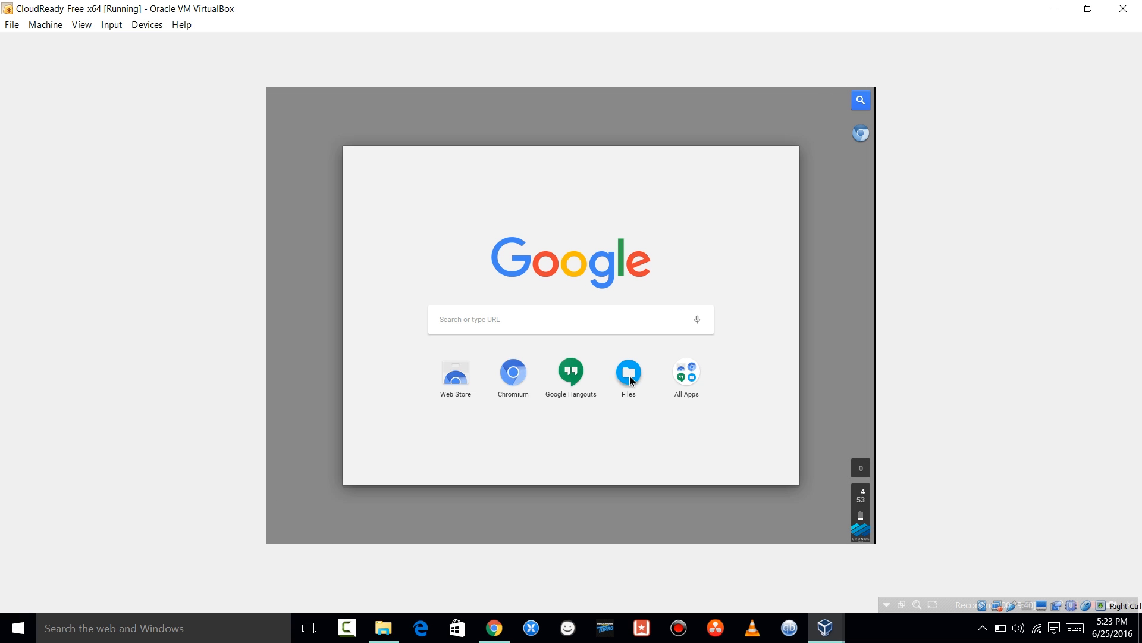
Launch CloudReady's Files app from the app launcher to view the empty Downloads folder
{"action": "left_click", "coordinate": [628, 372]}
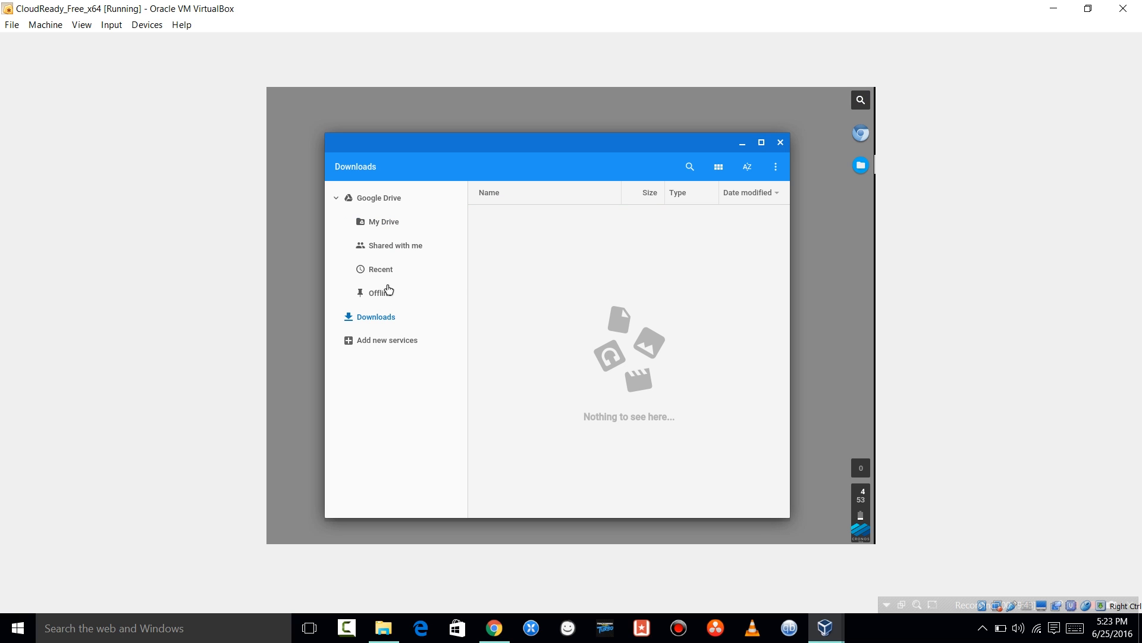
{"action": "mouse_move", "coordinate": [357, 239]}
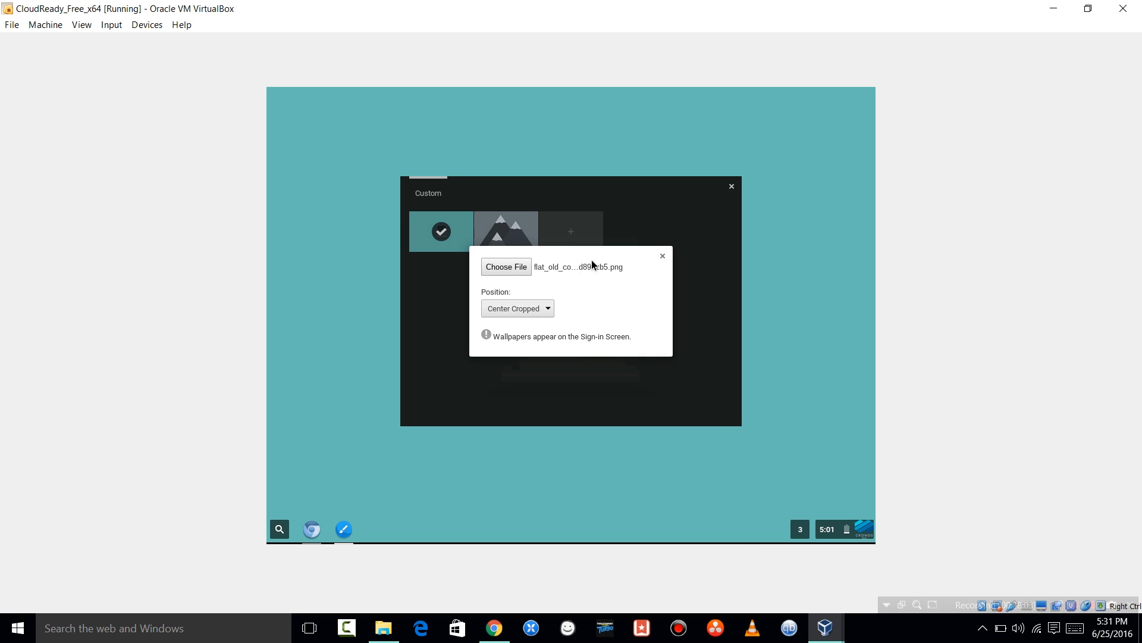
Close the Custom wallpaper dialog and the wallpaper picker, leaving the teal retro-computer wallpaper applied
{"action": "left_click", "coordinate": [661, 256]}
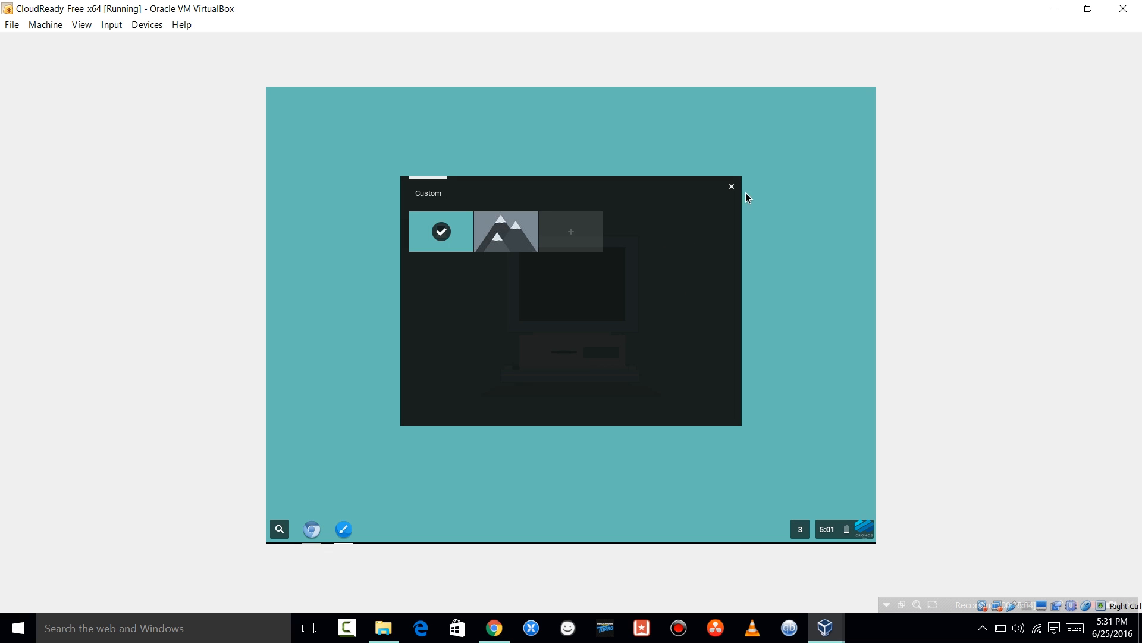
{"action": "left_click", "coordinate": [731, 186]}
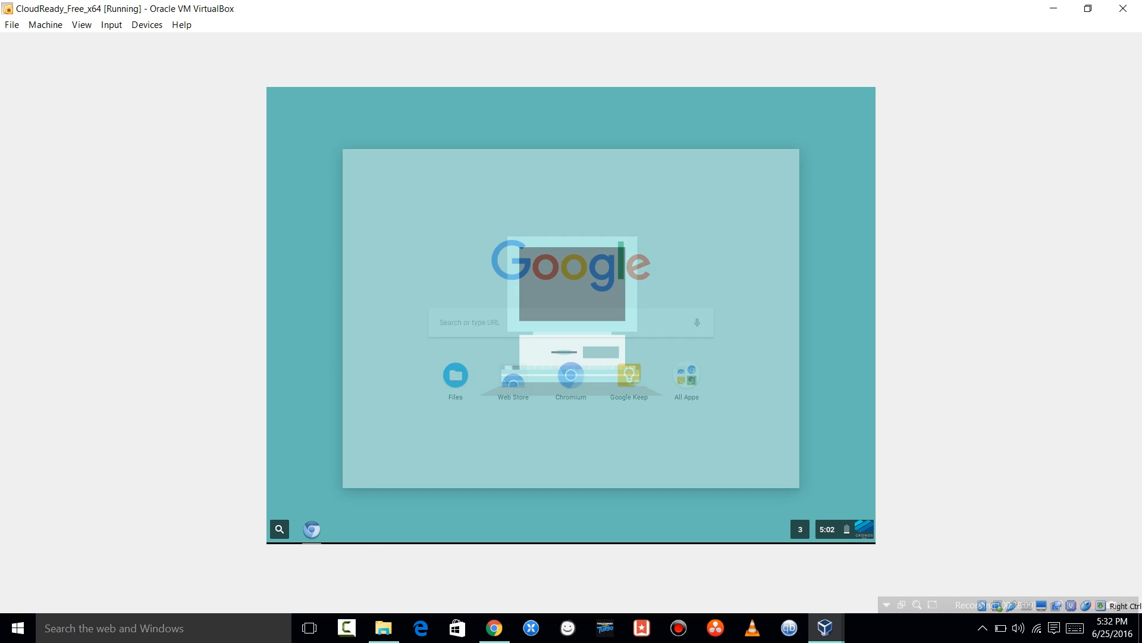
{"action": "left_click", "coordinate": [842, 529]}
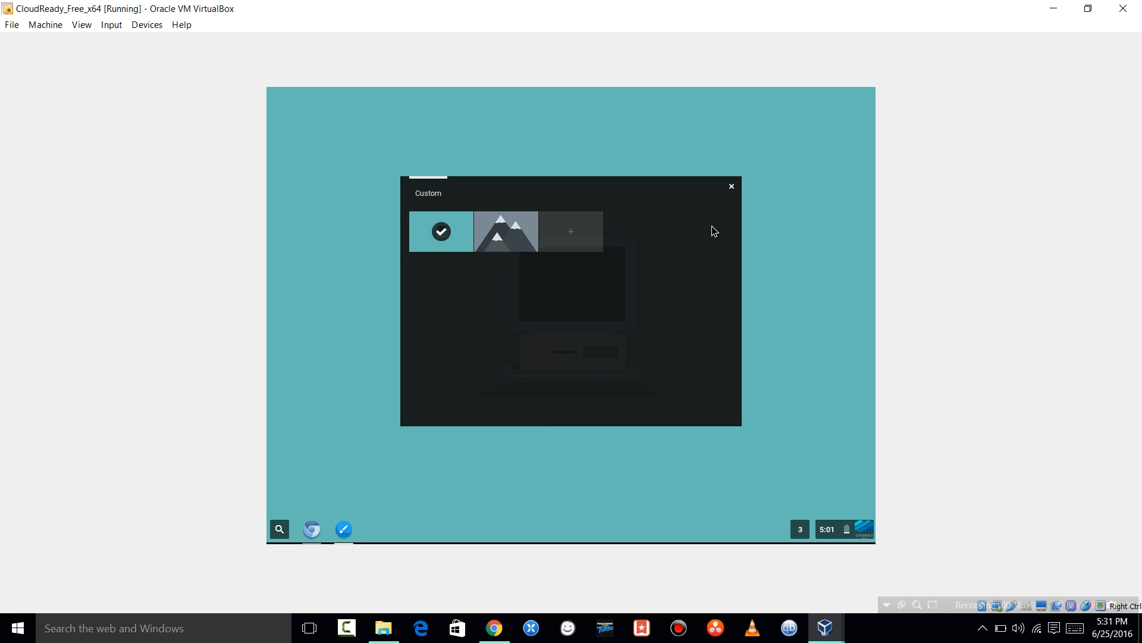
{"action": "left_click", "coordinate": [731, 186]}
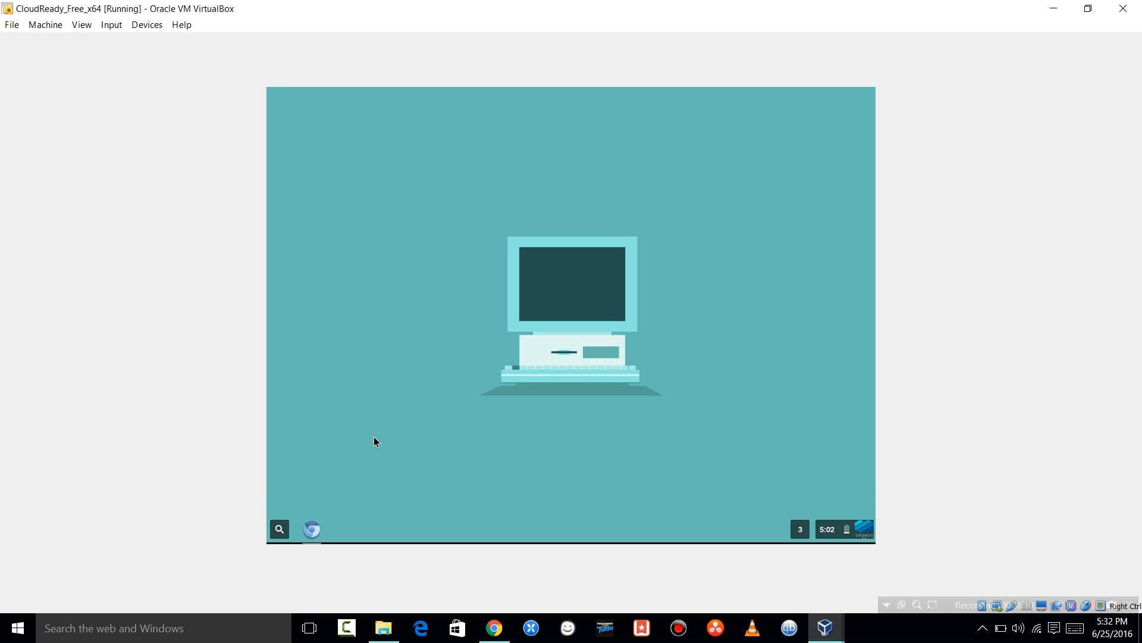
{"action": "mouse_move", "coordinate": [318, 530]}
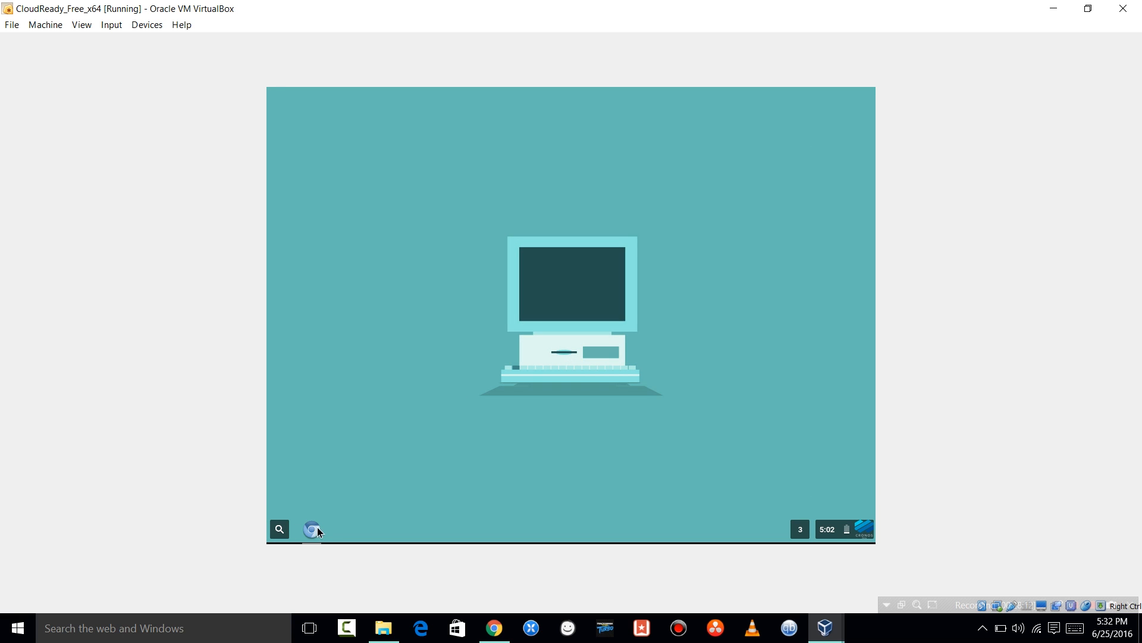
{"action": "mouse_move", "coordinate": [414, 452]}
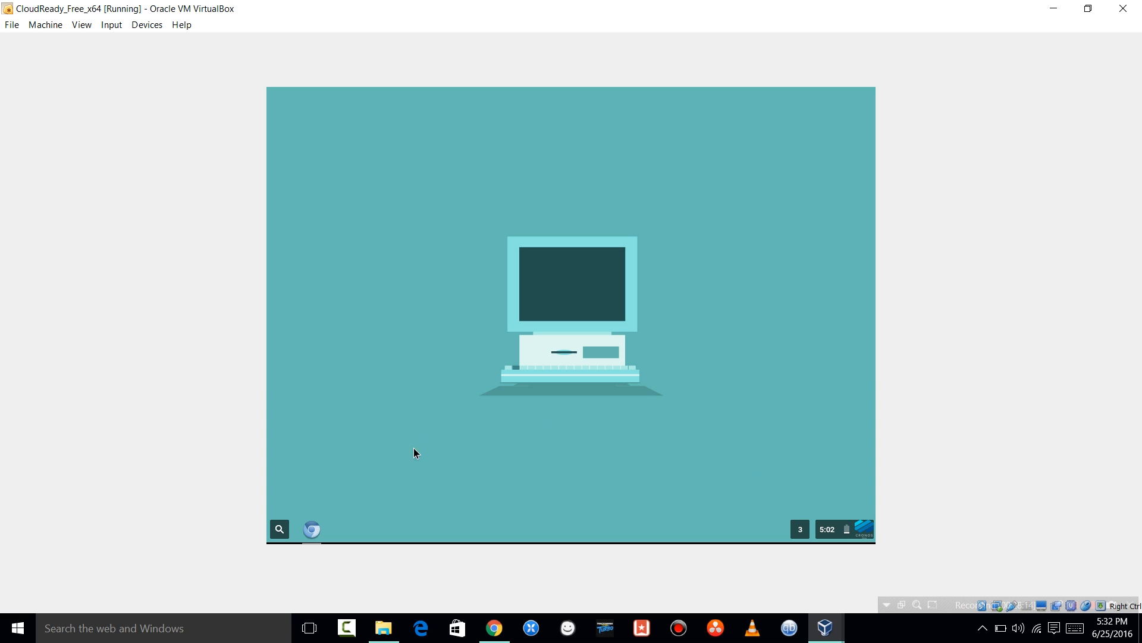
{"action": "mouse_move", "coordinate": [452, 492]}
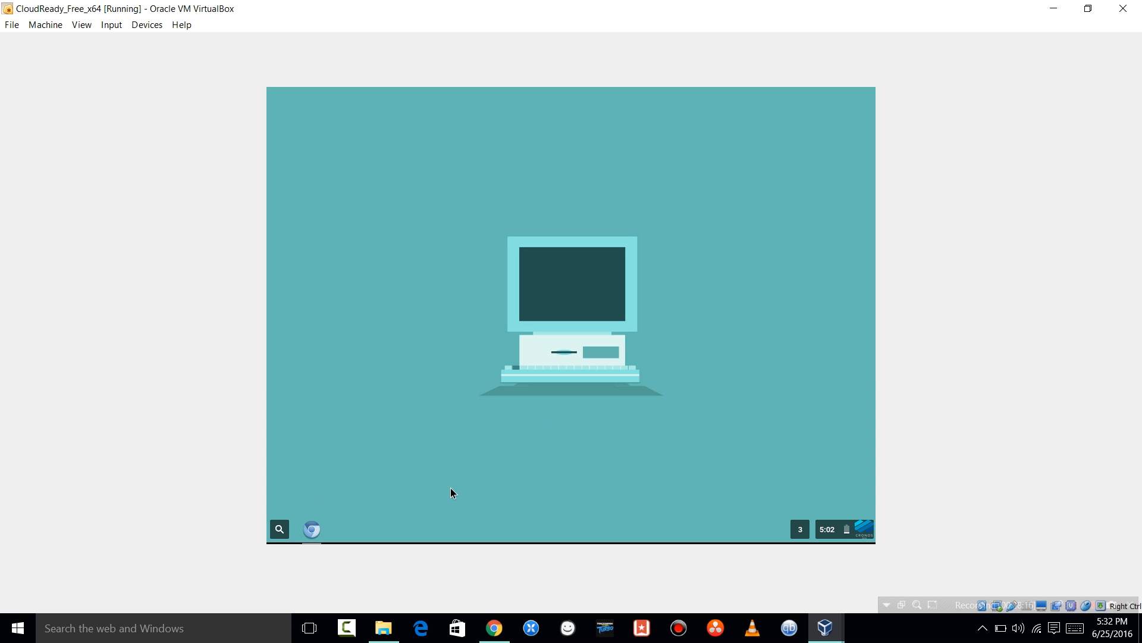
{"action": "mouse_move", "coordinate": [317, 532]}
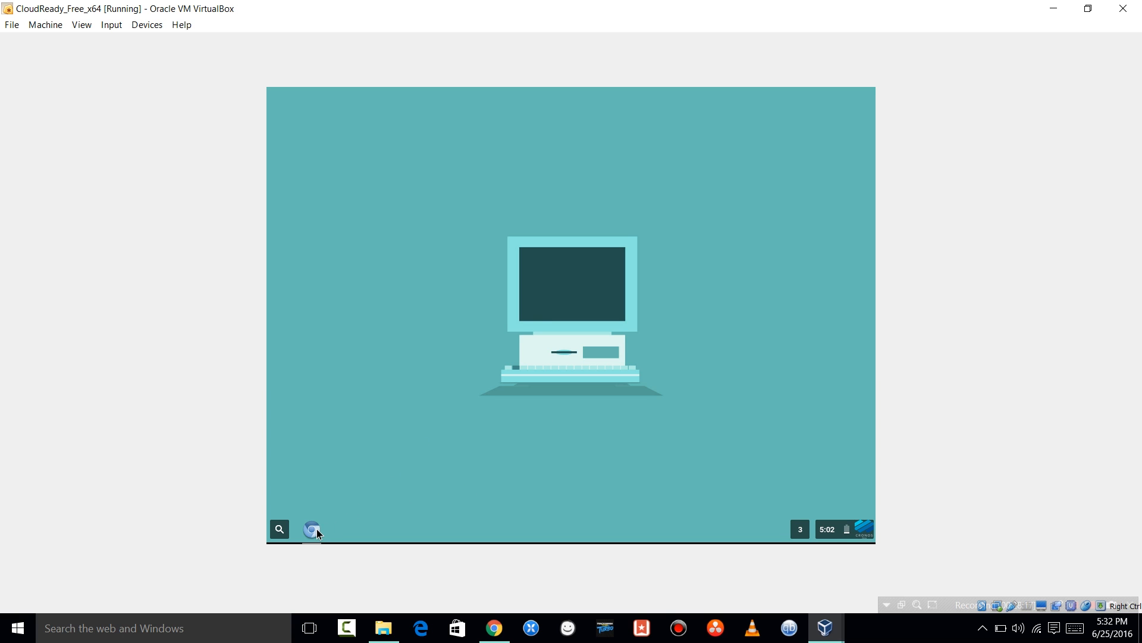